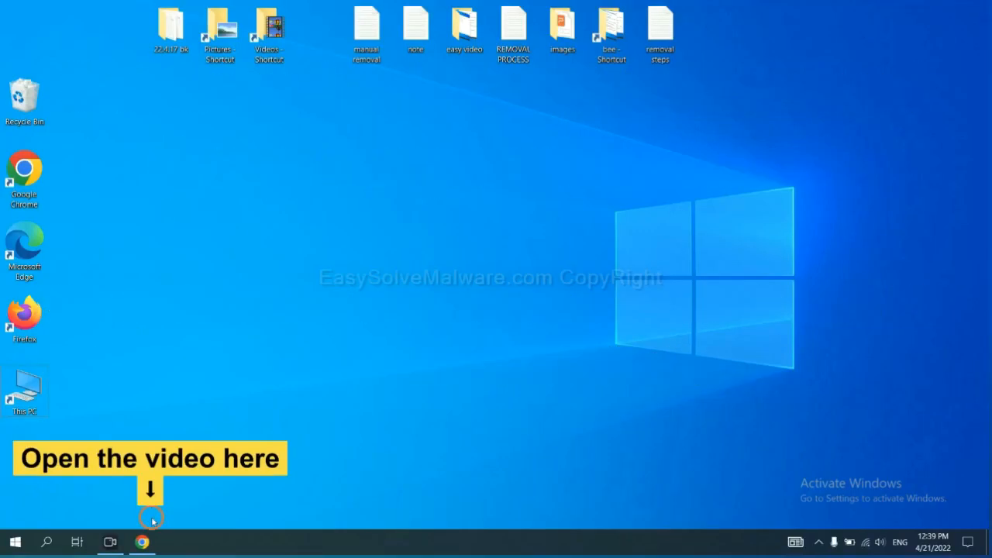
# - Follow the easysolvemalware description link to the removal guide and download SpyHunter for Windows
pyautogui.click(143, 543)
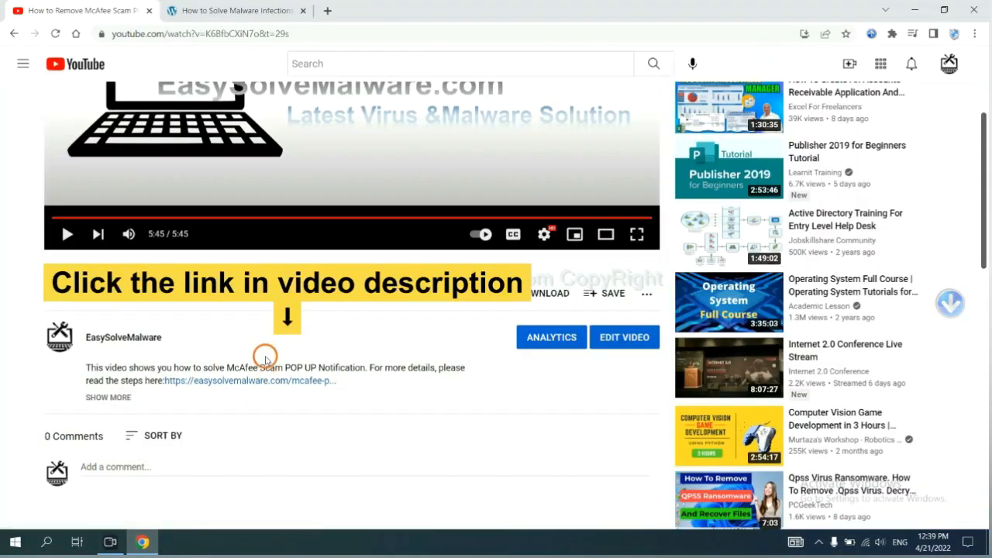
pyautogui.moveTo(273, 382)
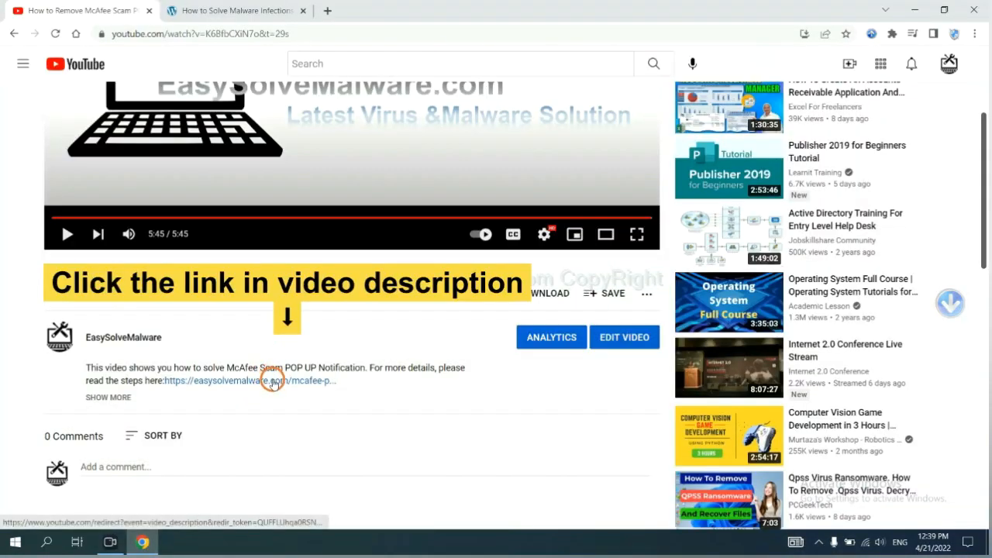
pyautogui.click(250, 381)
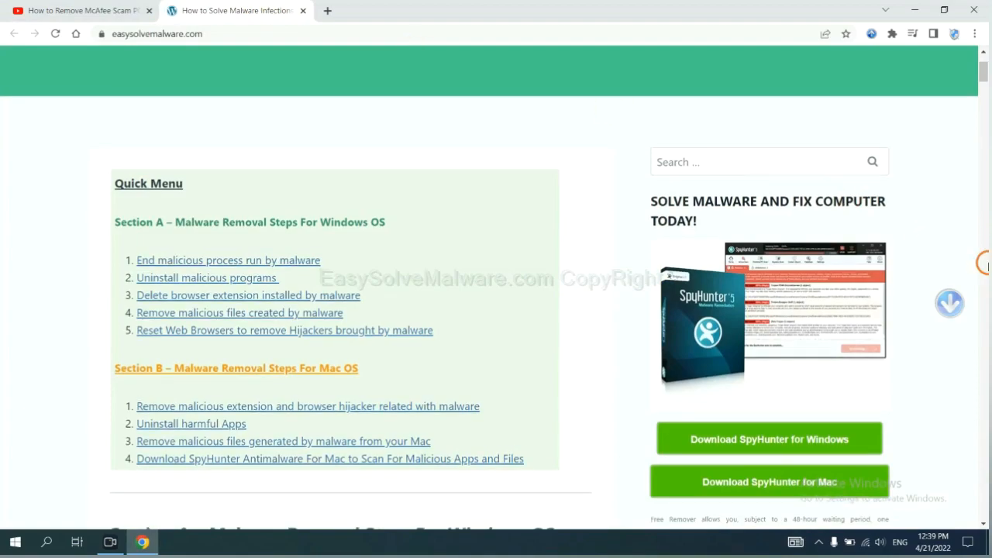
pyautogui.scroll(-3)
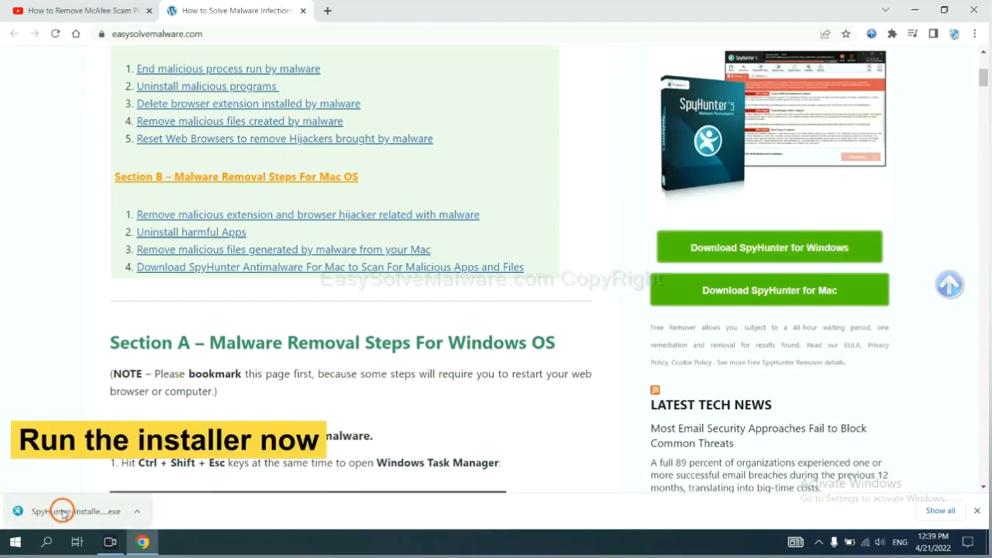
# - Run the downloaded installer, choose English, accept the EULA and install SpyHunter 5
pyautogui.click(78, 512)
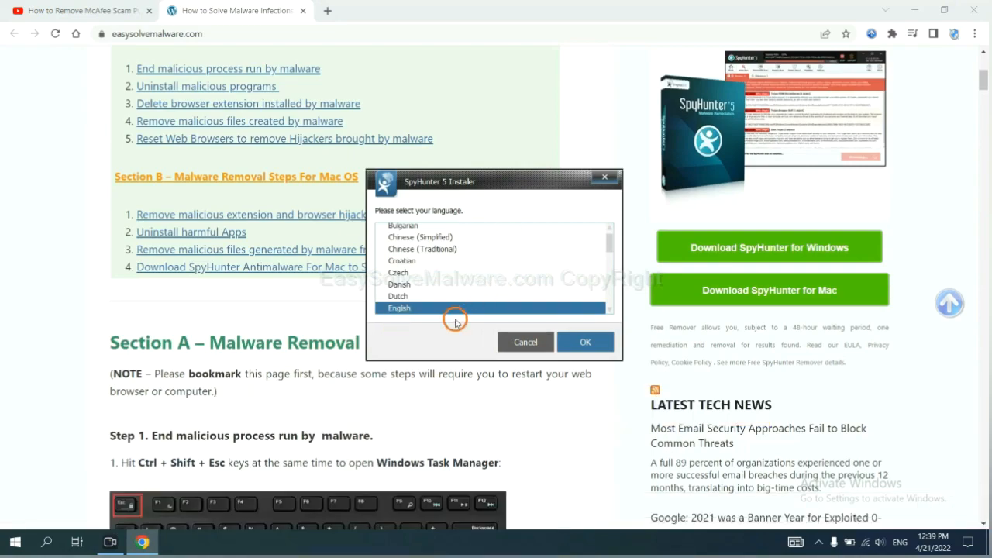
pyautogui.click(586, 343)
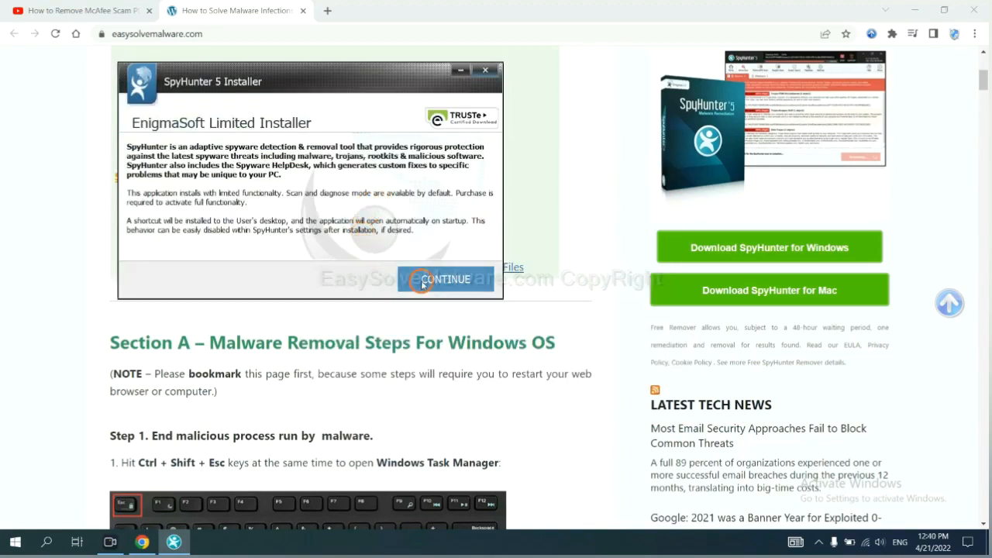
pyautogui.click(446, 279)
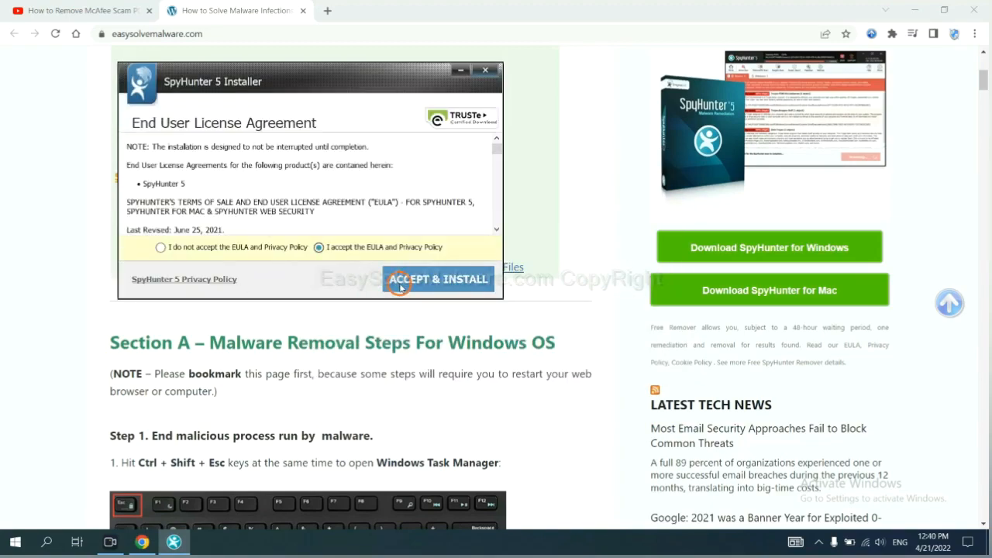
pyautogui.click(439, 280)
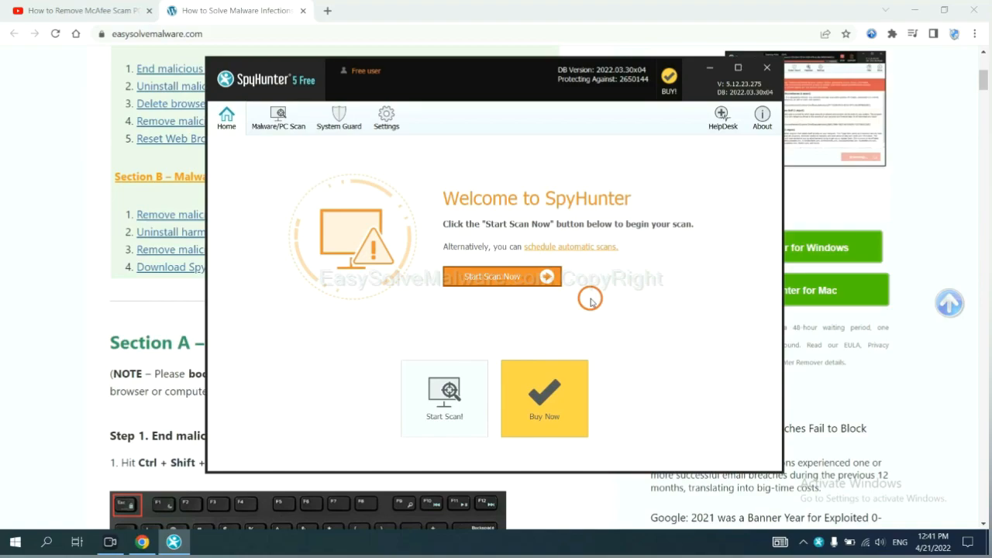
# - Run a SpyHunter scan and request the one-time free fix from the registration prompt
pyautogui.click(502, 276)
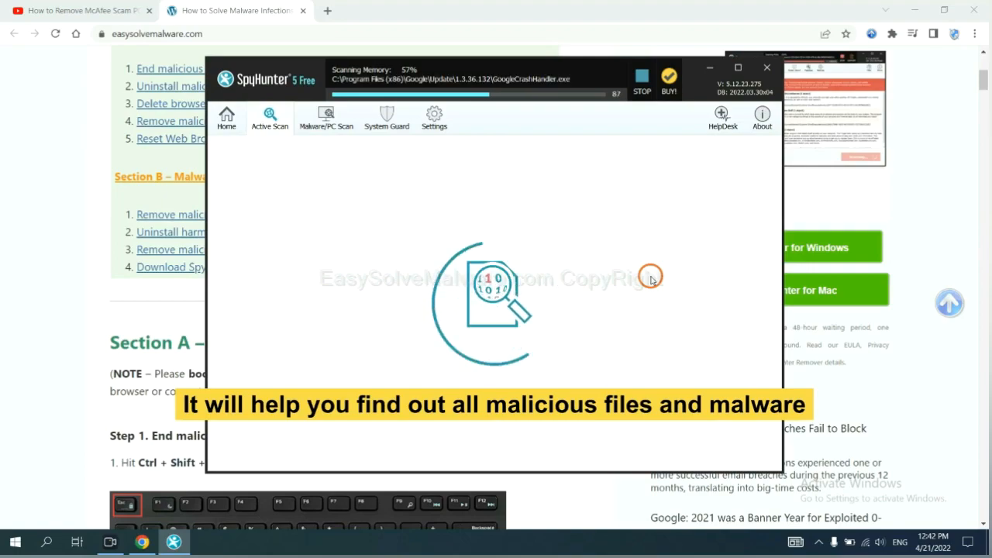
pyautogui.click(642, 90)
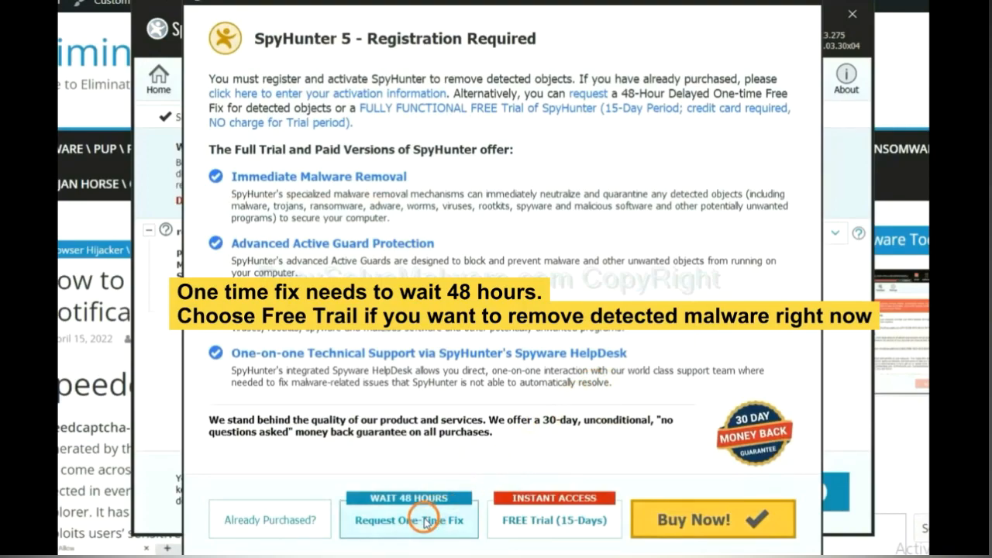
pyautogui.moveTo(545, 533)
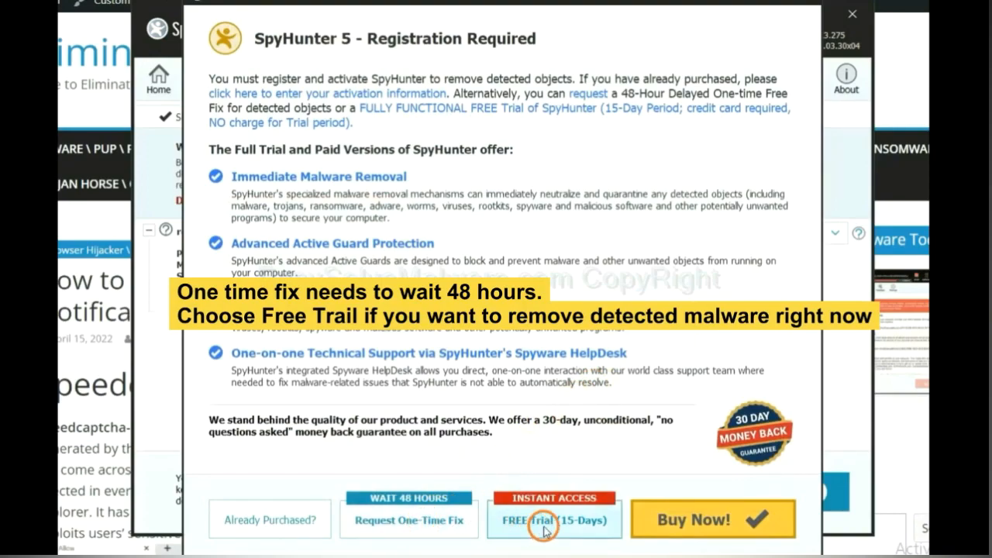
pyautogui.moveTo(555, 527)
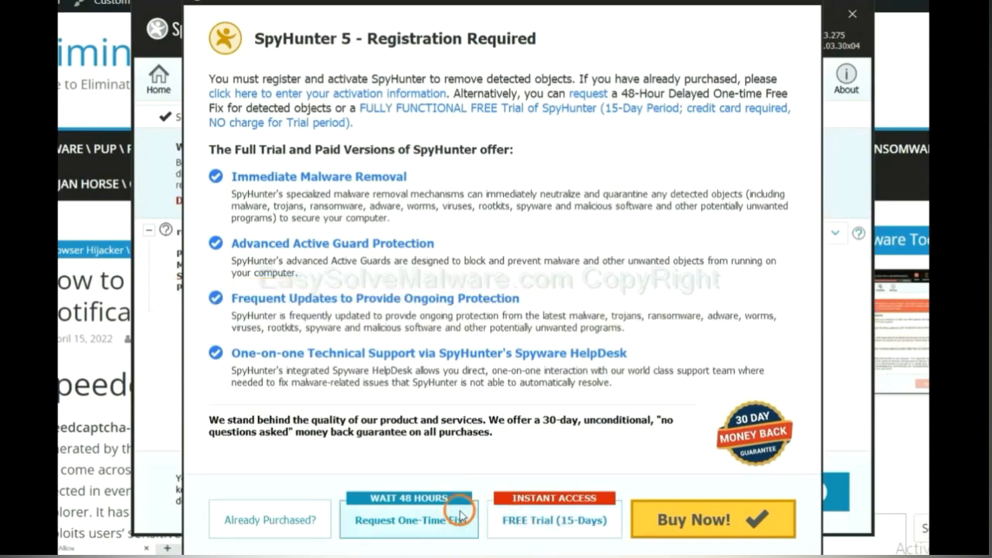
pyautogui.click(852, 13)
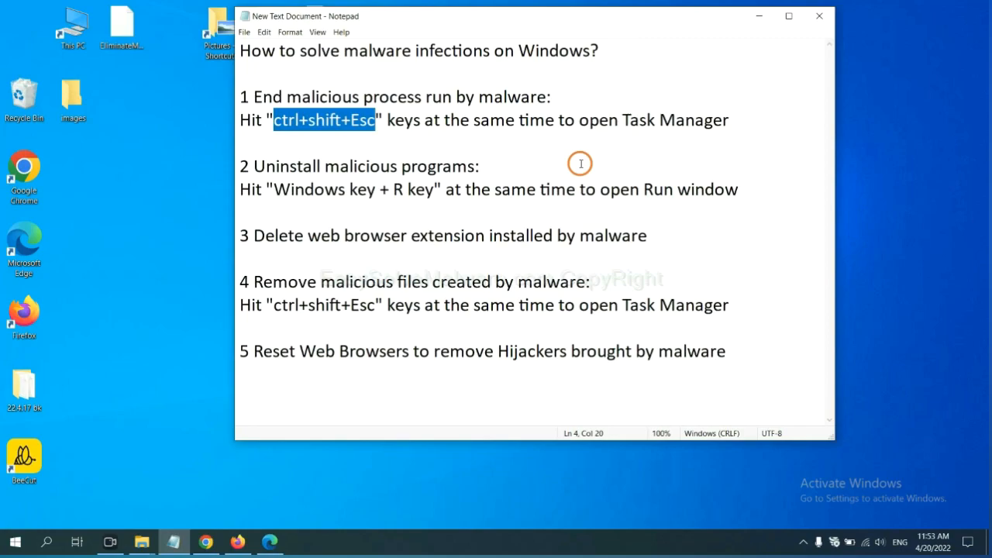
pyautogui.click(360, 121)
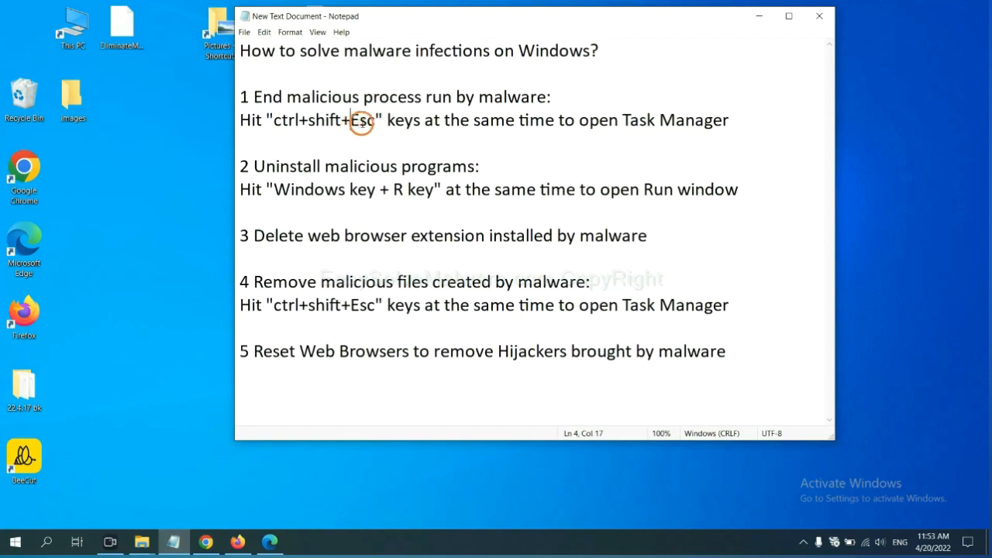
pyautogui.moveTo(375, 121); pyautogui.dragTo(273, 121)
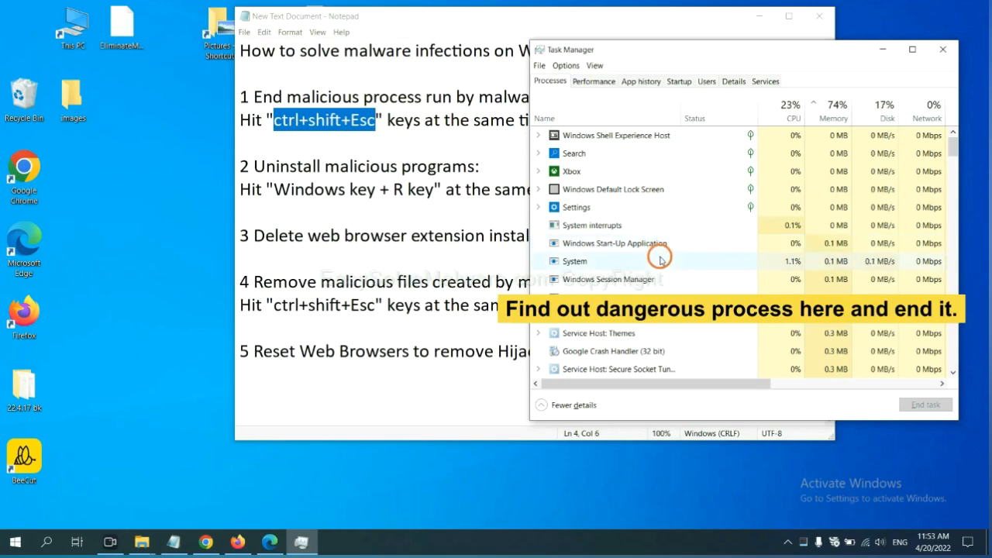
pyautogui.click(575, 261)
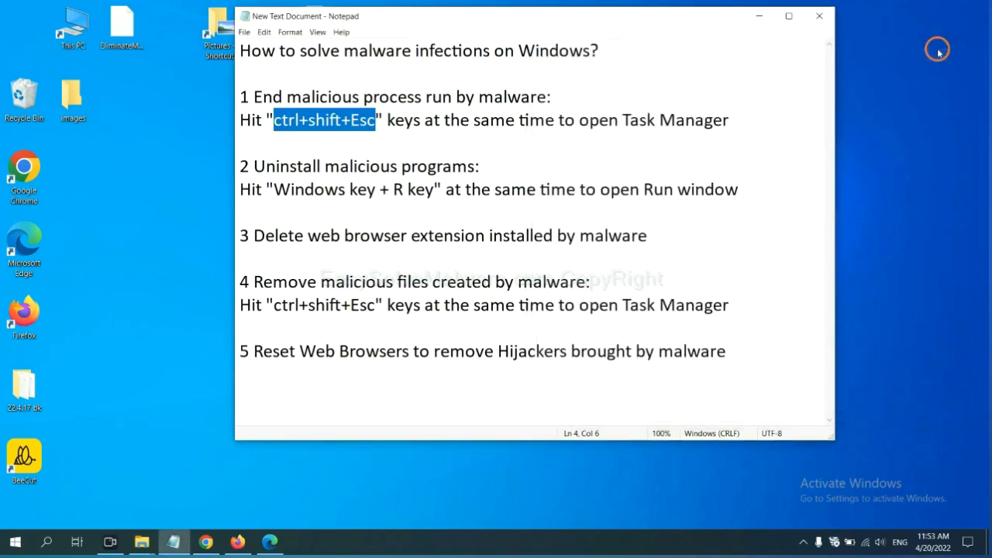
pyautogui.click(448, 189)
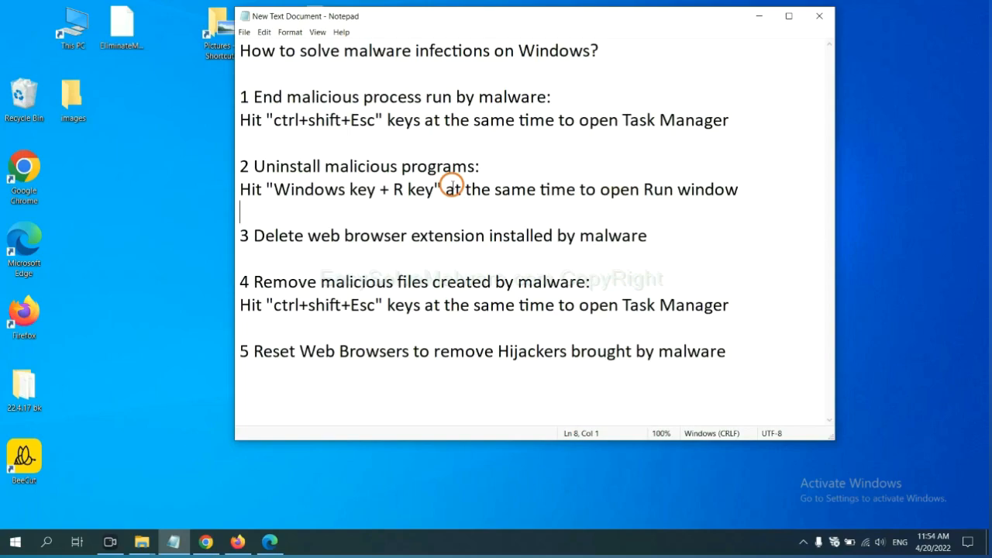
# - Highlight the Windows key + R instruction, bring up Run and enter control panel
pyautogui.doubleClick(283, 189)
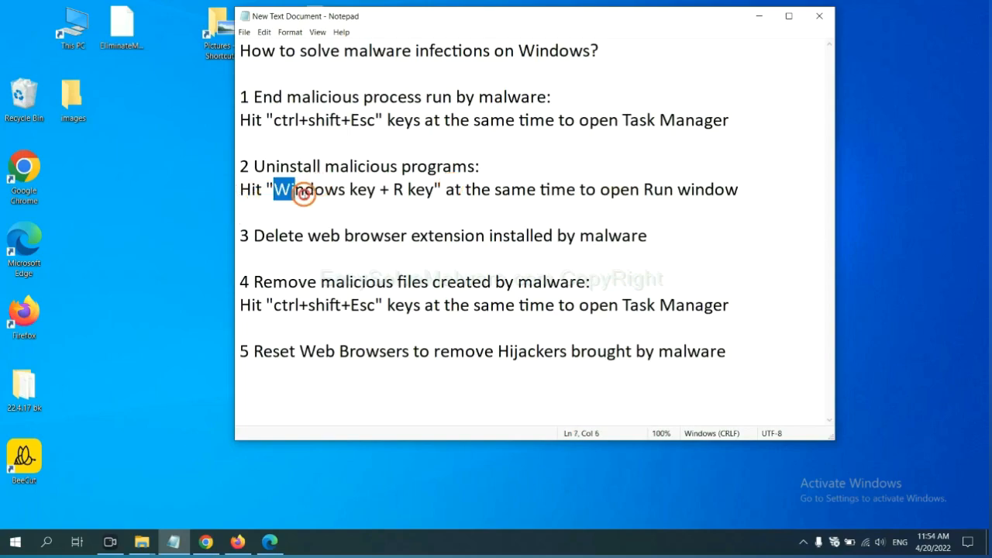
pyautogui.moveTo(278, 189); pyautogui.dragTo(434, 189)
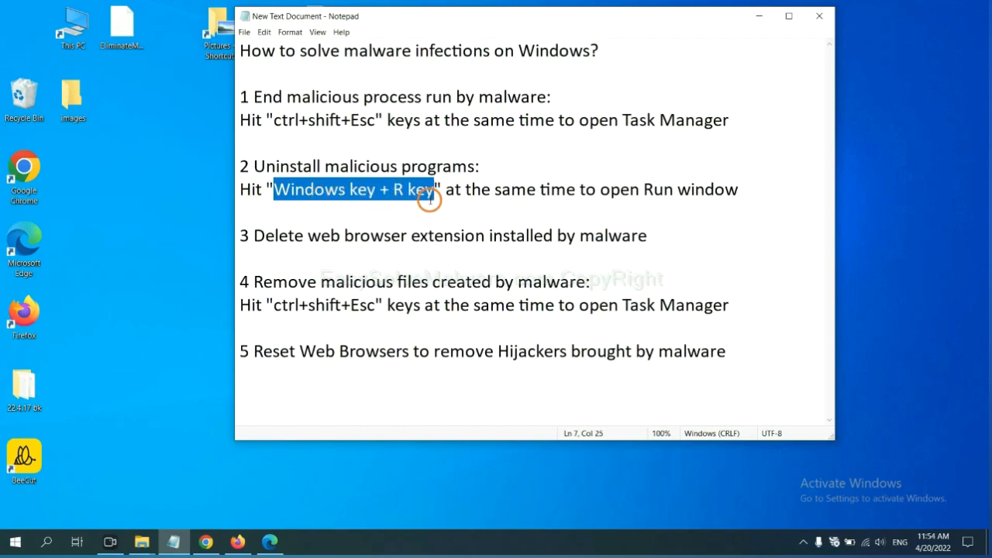
pyautogui.moveTo(437, 205)
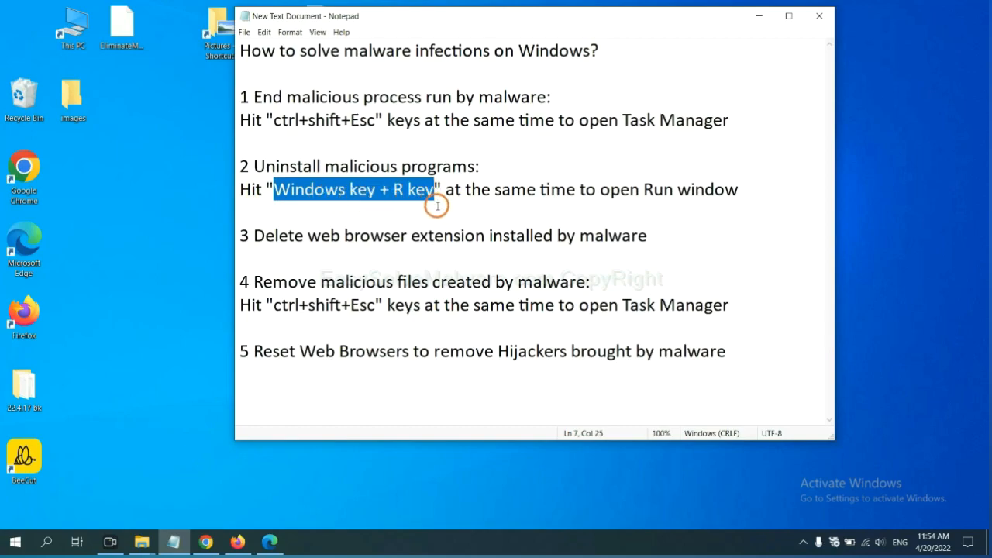
pyautogui.press('Win+r')
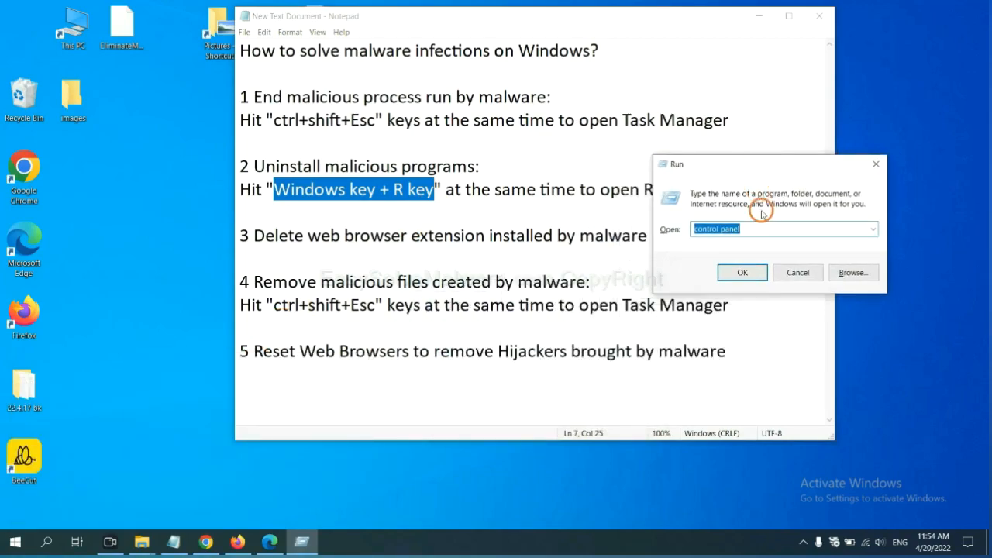
pyautogui.moveTo(762, 226)
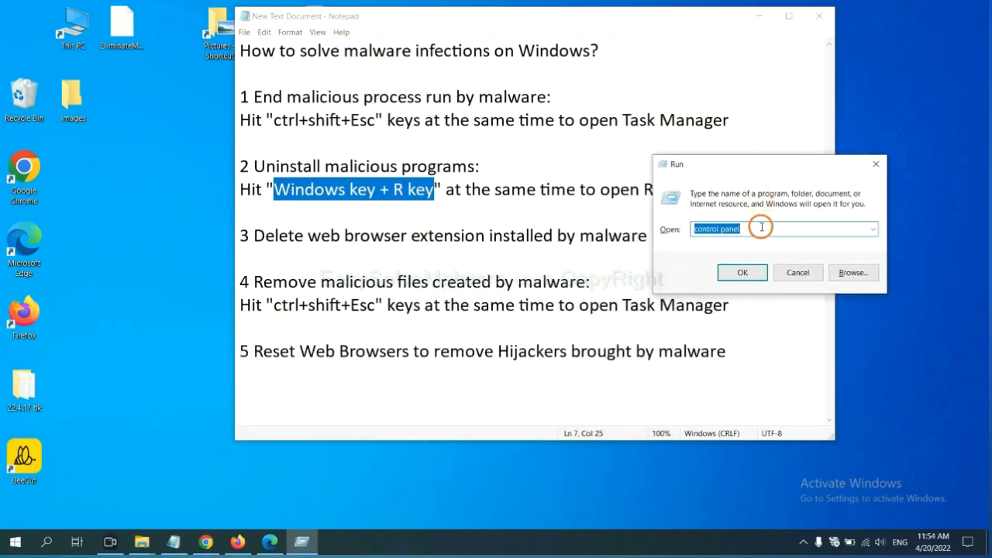
pyautogui.click(761, 229)
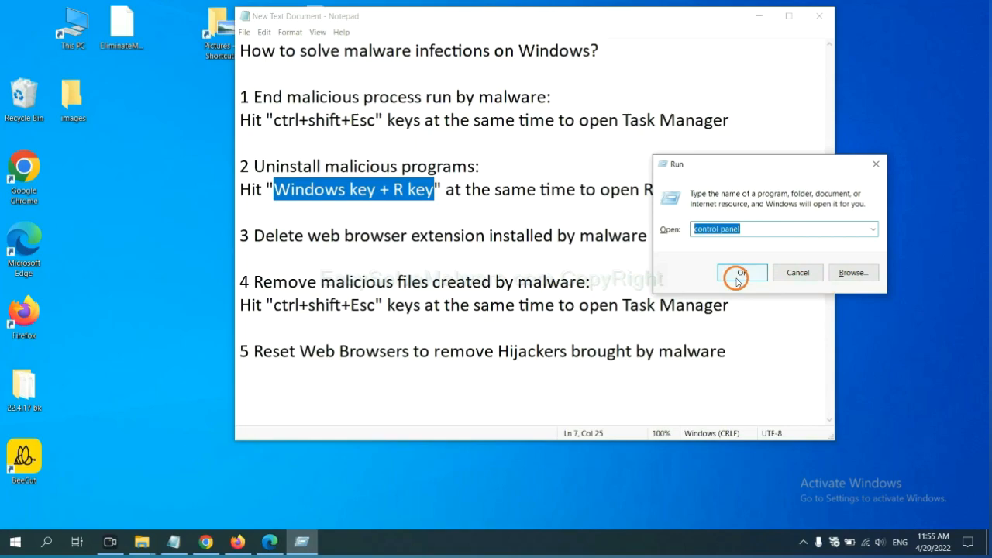
# - Launch Control Panel's Programs and Features and select the suspicious Xiph.Org codecs program
pyautogui.click(741, 273)
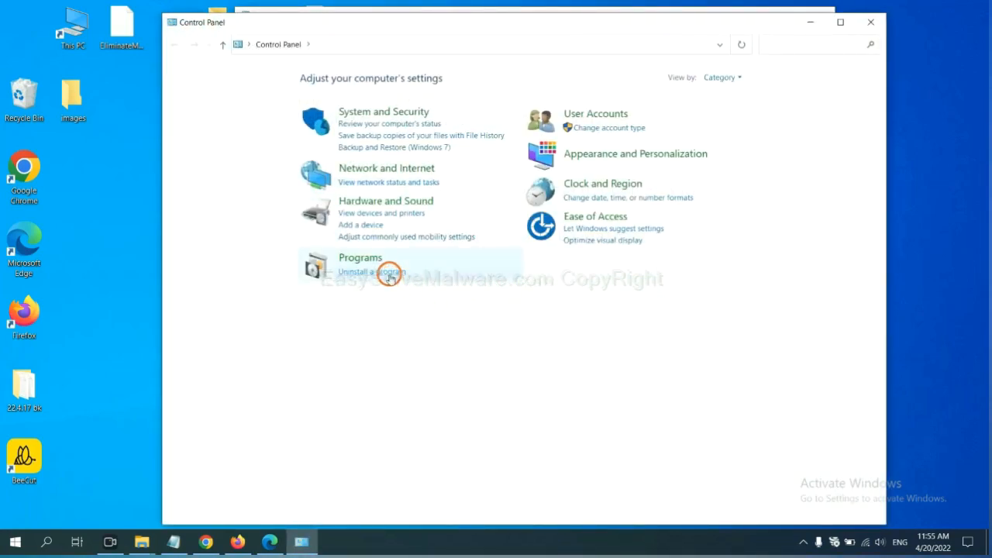
pyautogui.click(372, 271)
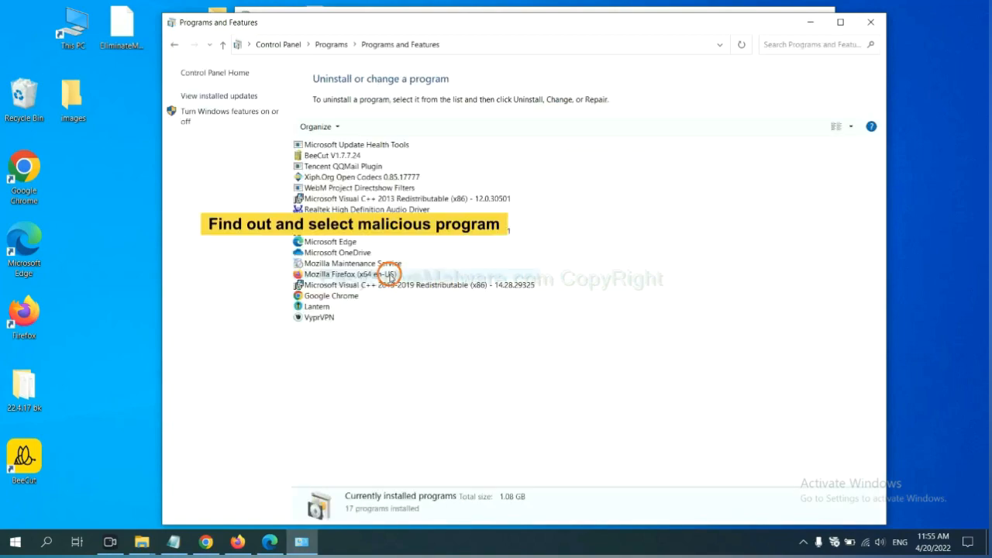
pyautogui.moveTo(586, 224)
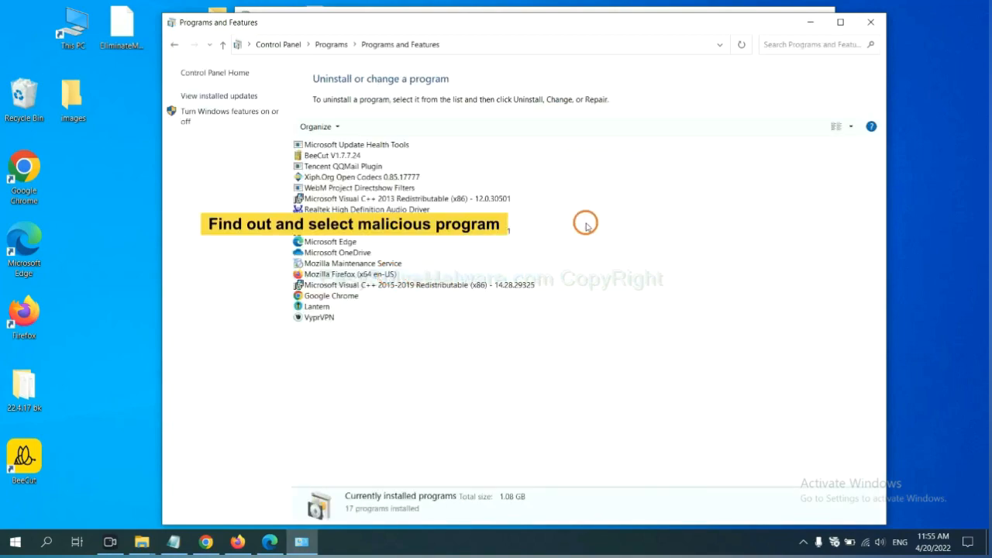
pyautogui.moveTo(595, 213)
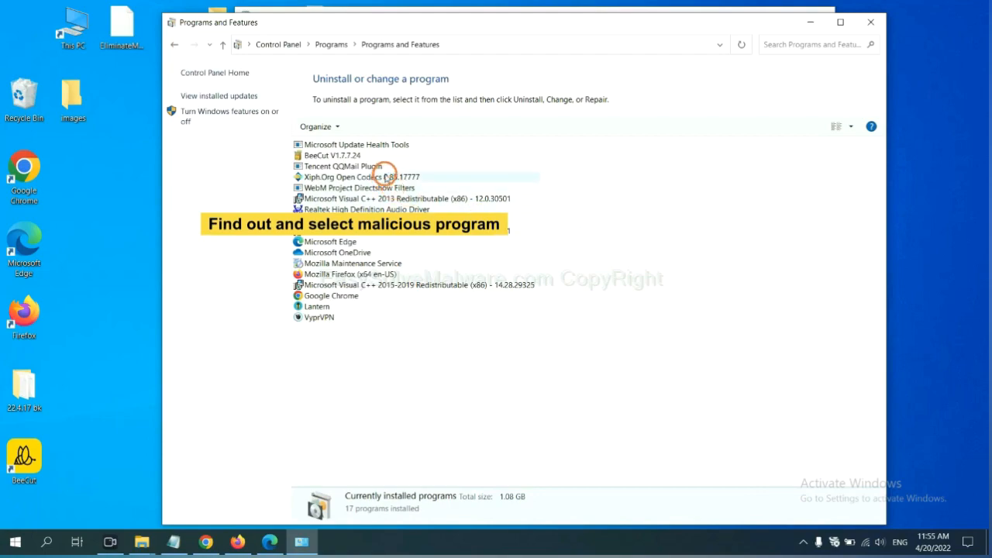
pyautogui.click(360, 177)
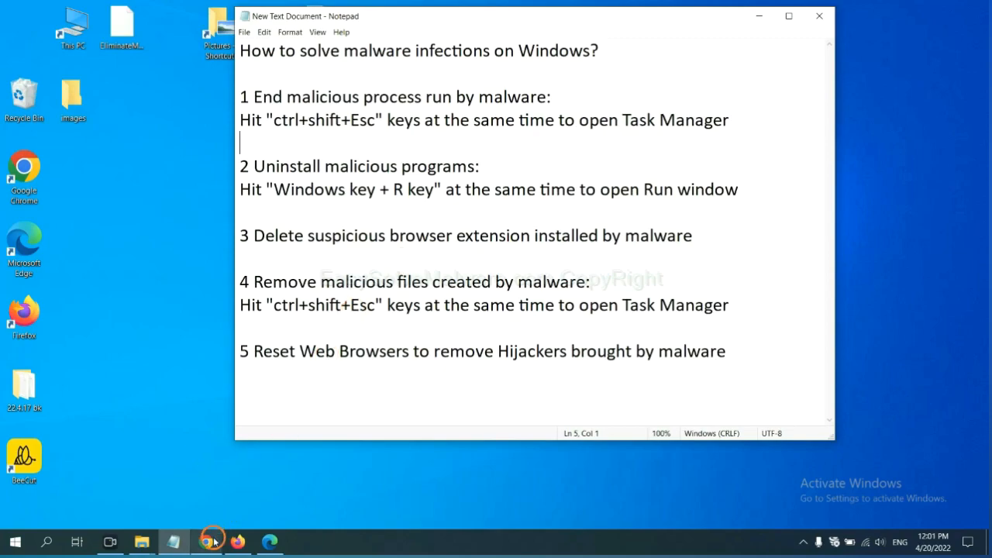
# - Go to Chrome's extensions page via More tools and remove the Scroll To Top extension
pyautogui.click(205, 541)
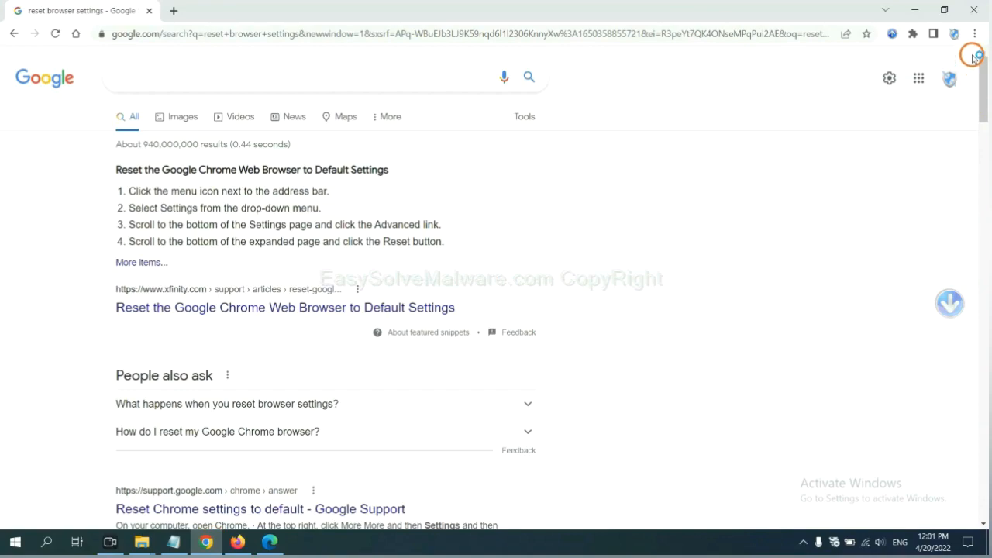
pyautogui.click(973, 34)
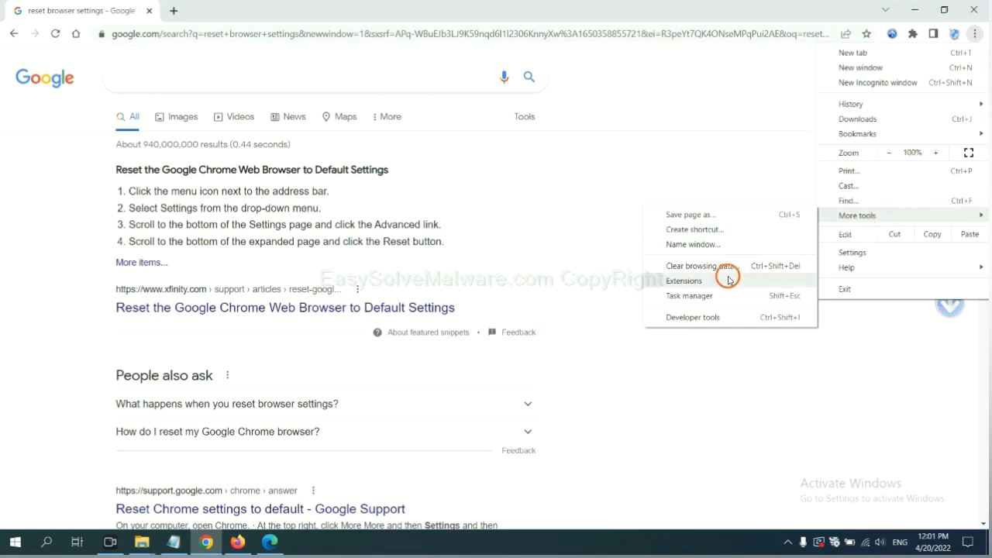
pyautogui.click(682, 281)
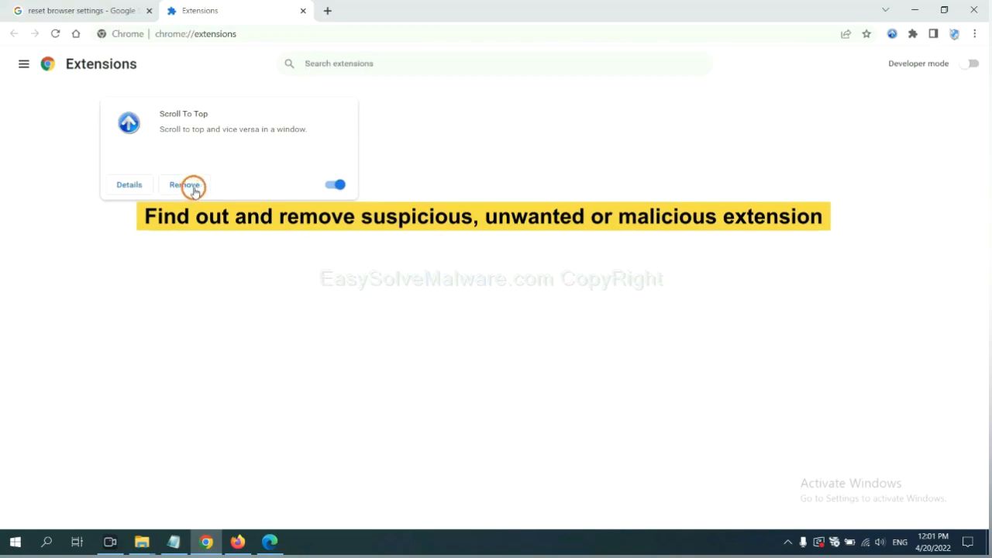
pyautogui.click(238, 541)
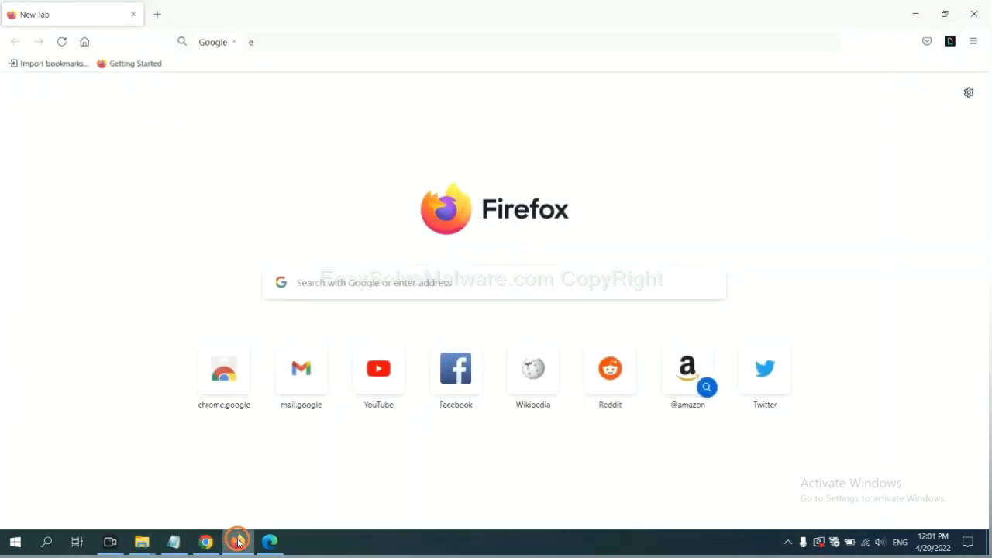
# - Review Firefox's add-ons manager, inspect GIPHY for Firefox's options, then switch to Edge
pyautogui.click(974, 40)
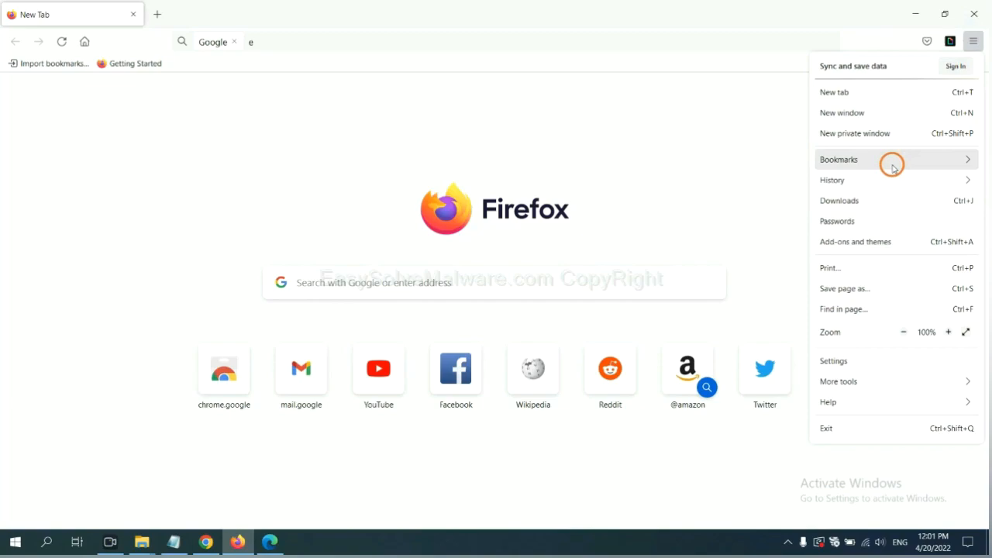
pyautogui.moveTo(862, 242)
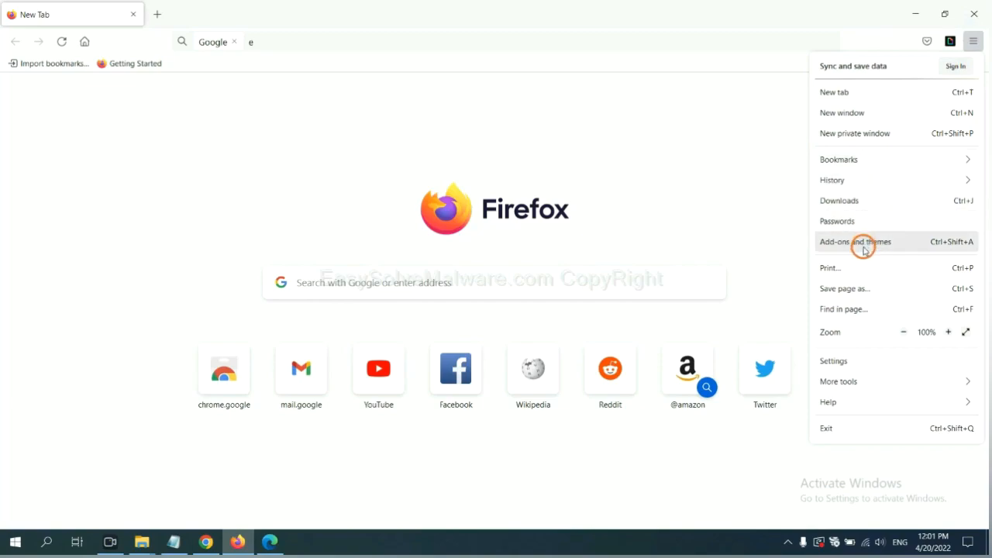
pyautogui.click(856, 242)
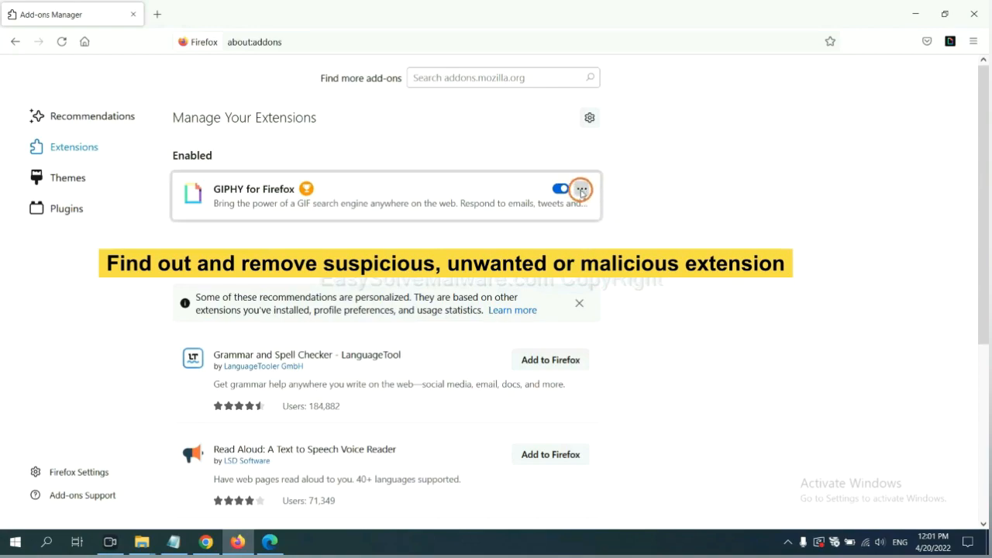
pyautogui.click(583, 189)
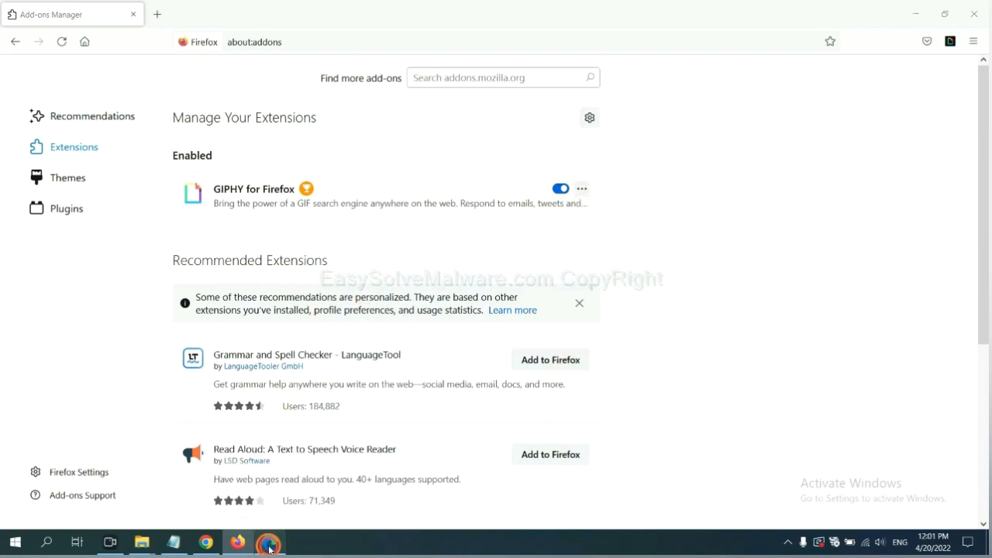
pyautogui.click(270, 542)
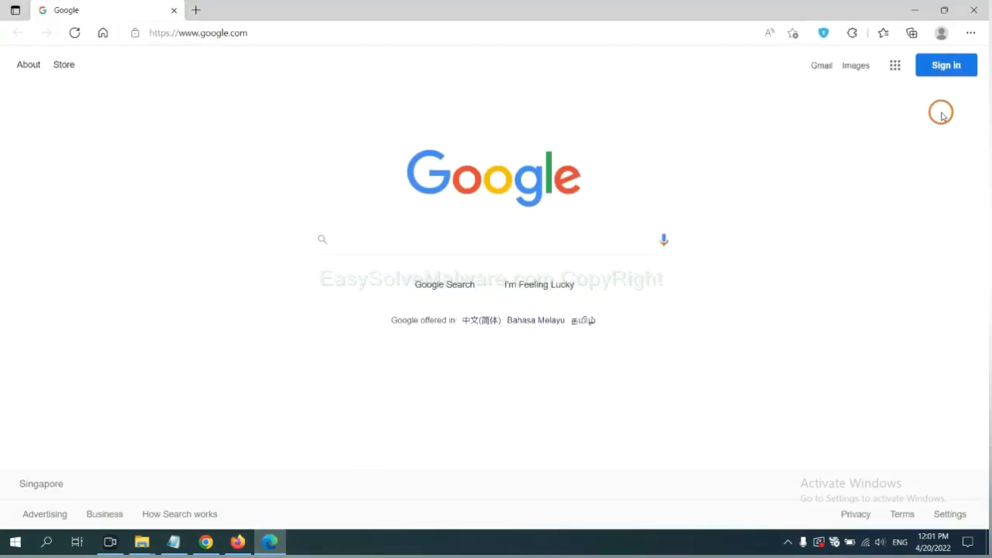
# - Go to Edge's Manage extensions page and remove ArcVpn Free Fast VPN Proxy
pyautogui.click(970, 34)
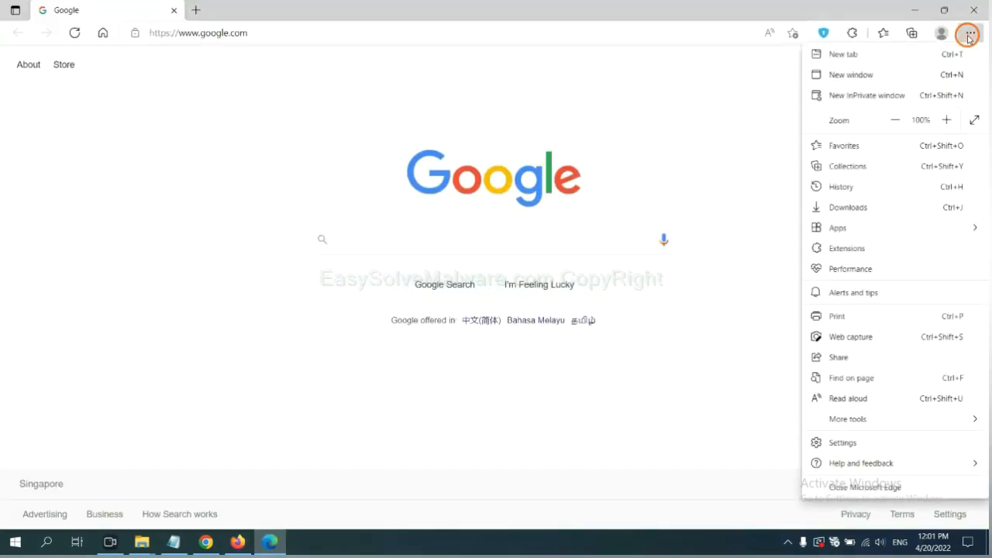
pyautogui.moveTo(849, 248)
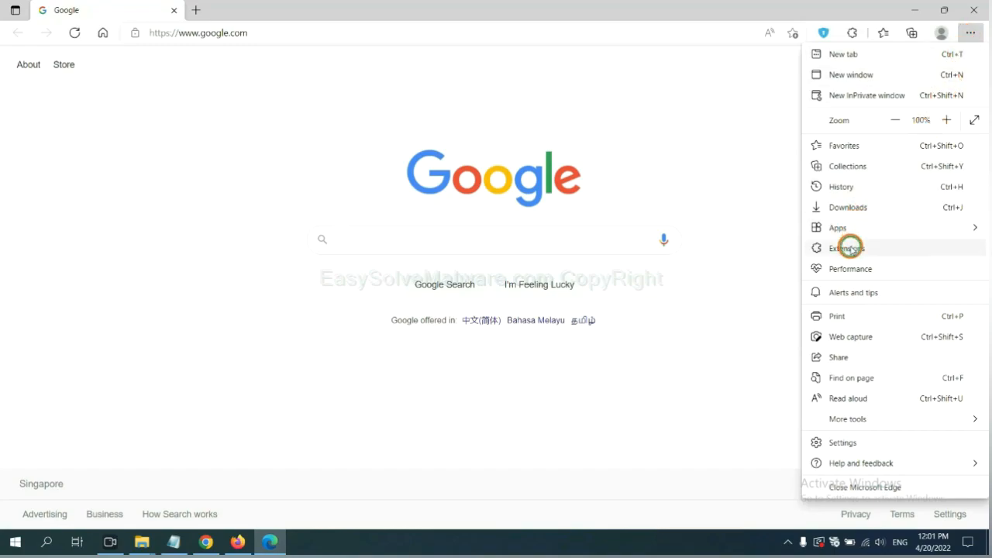
pyautogui.click(845, 248)
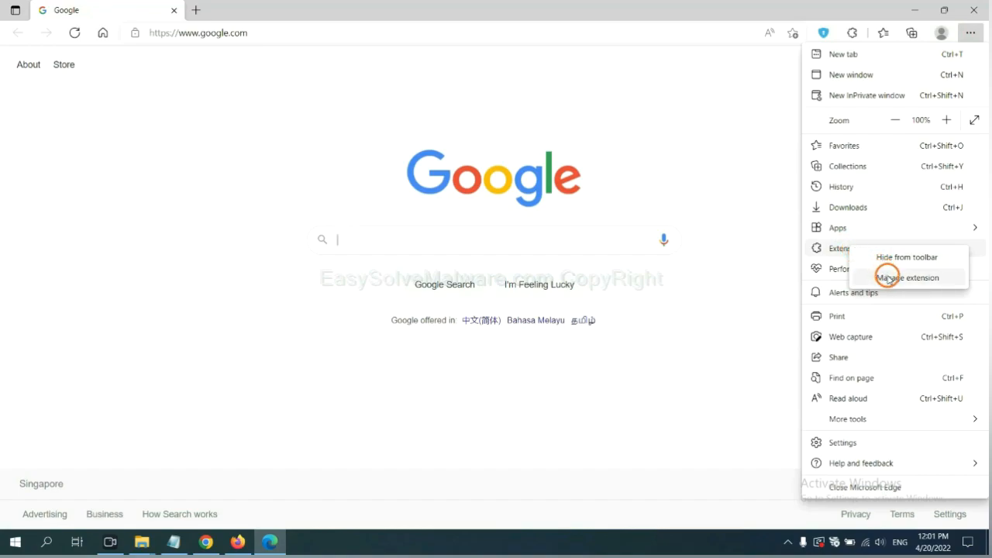
pyautogui.click(909, 277)
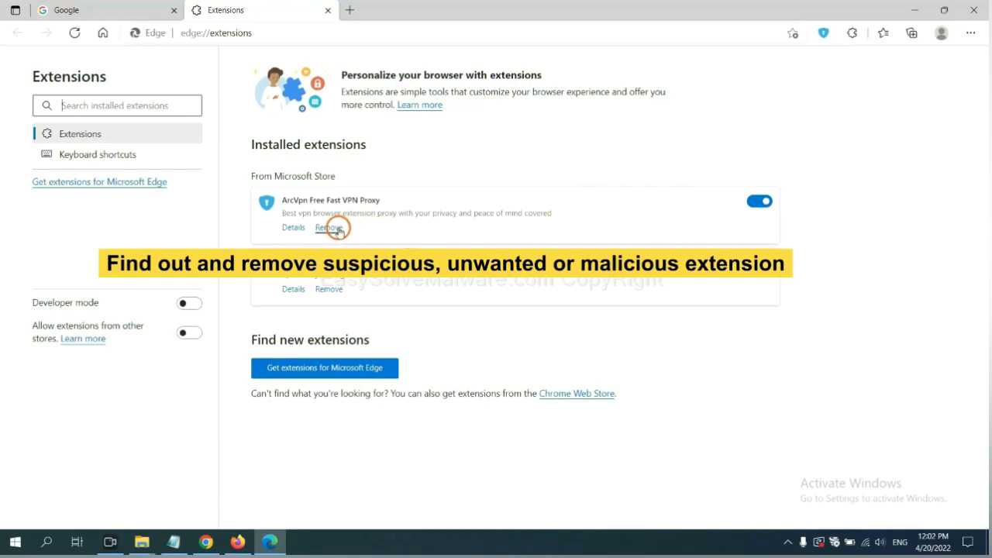
pyautogui.click(329, 226)
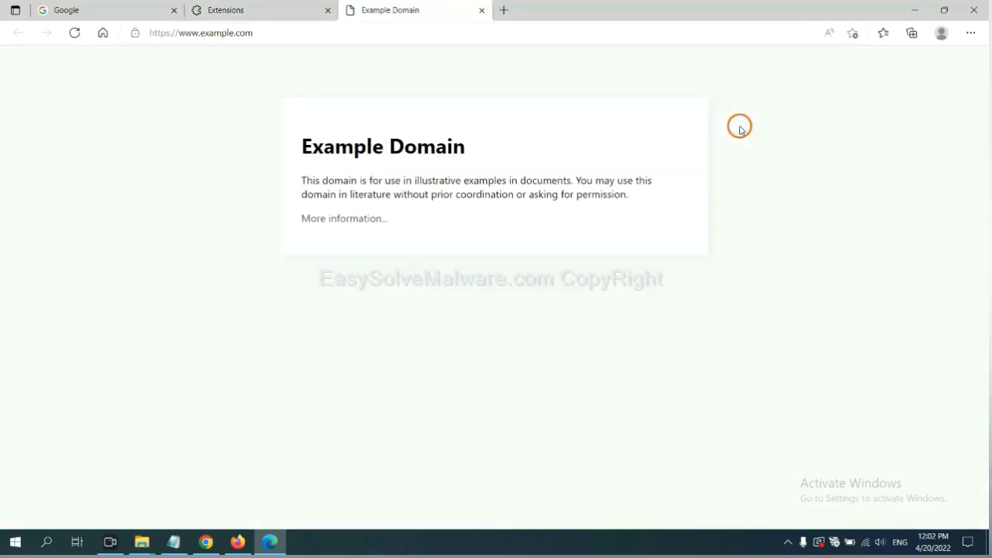
pyautogui.moveTo(759, 302)
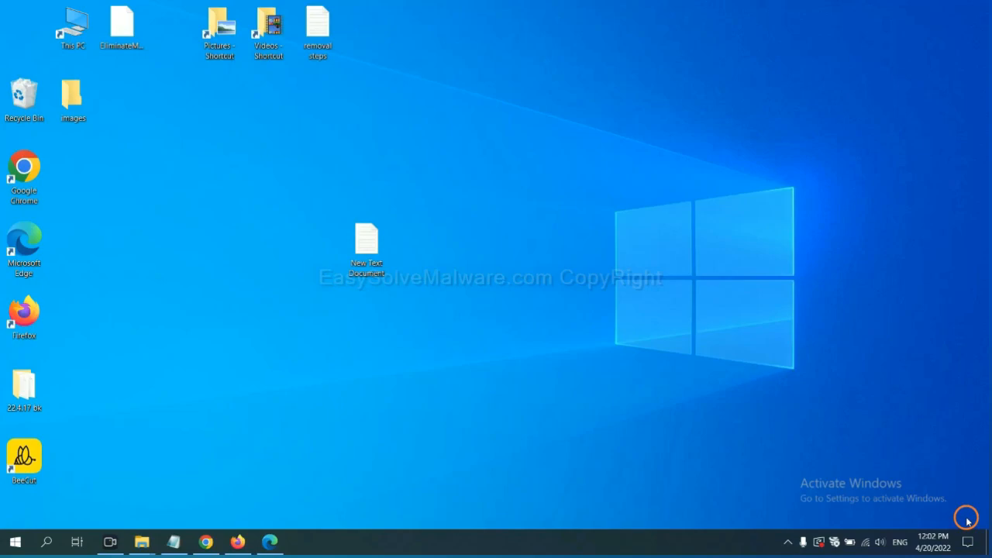
# - Reopen the removal notes, mark the step 4 Run instruction and launch regedit from Run
pyautogui.doubleClick(366, 240)
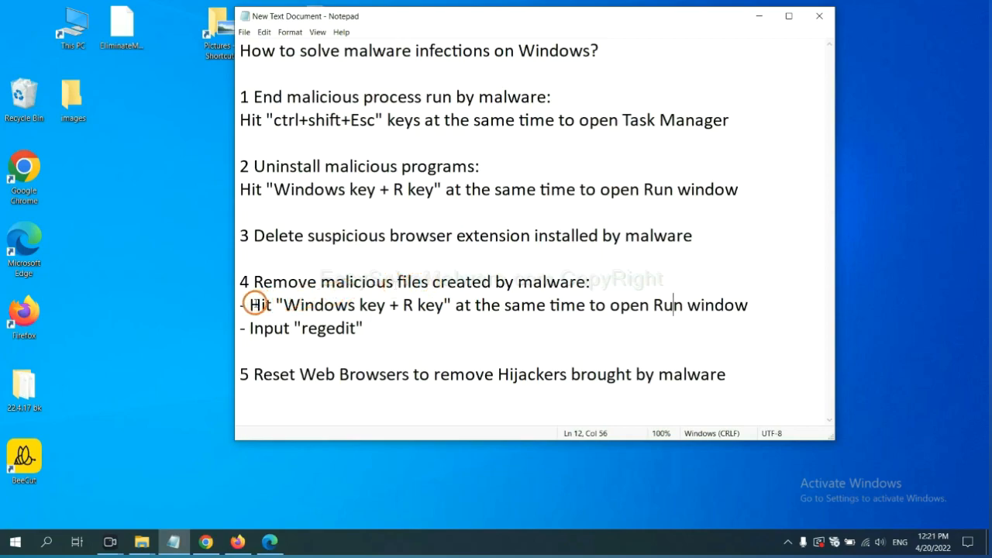
pyautogui.moveTo(251, 304); pyautogui.dragTo(446, 304)
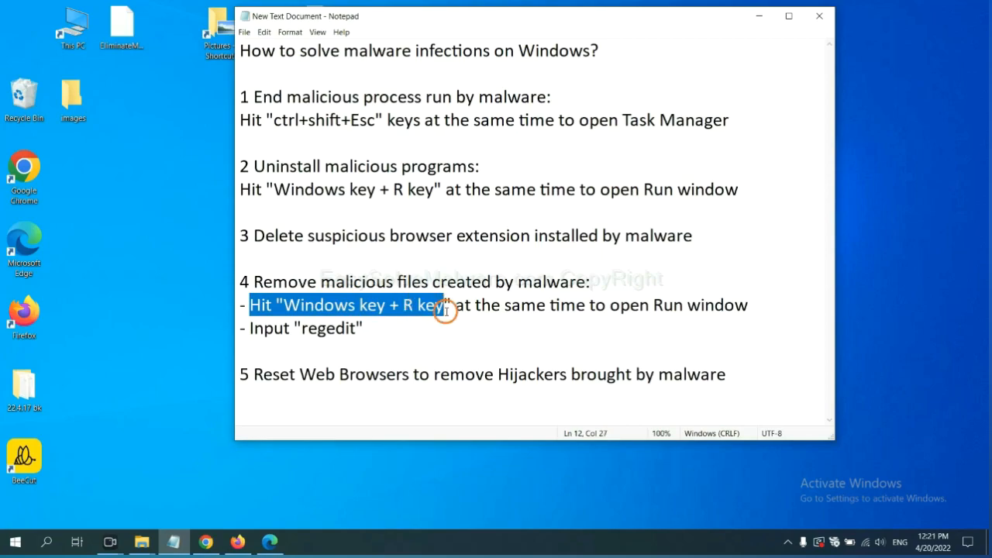
pyautogui.click(573, 304)
pyautogui.write('regedit')
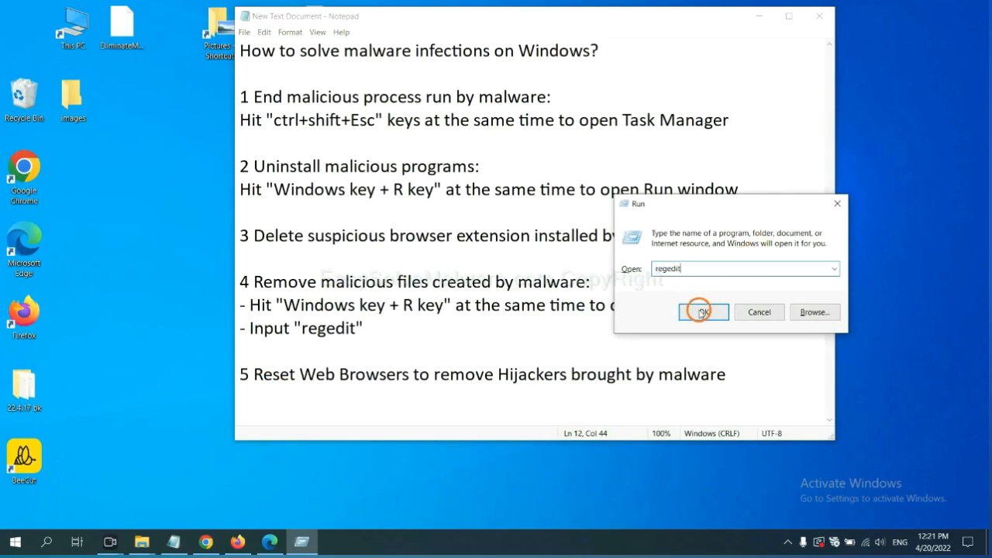
pyautogui.click(703, 312)
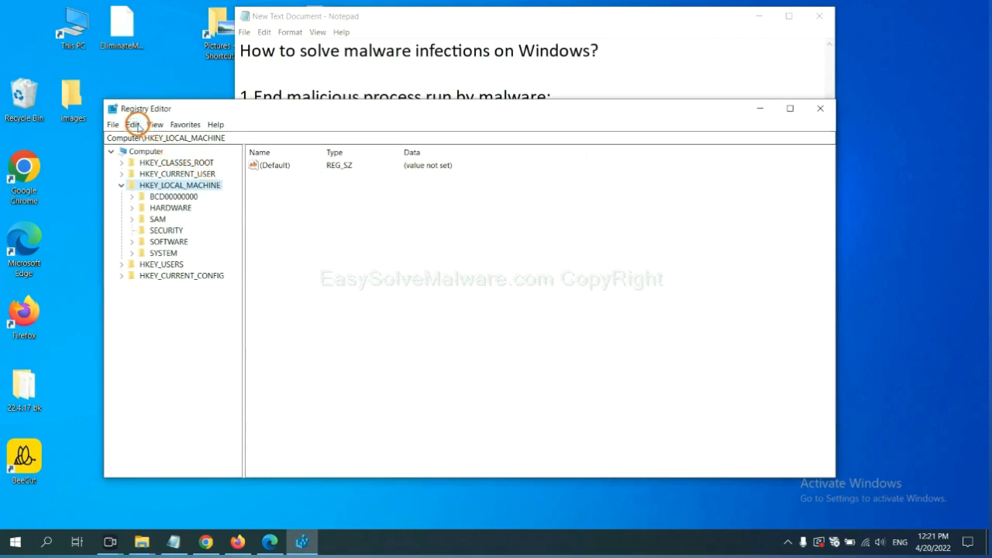
# - Use Edit > Find to search the registry for the malware's name
pyautogui.click(134, 124)
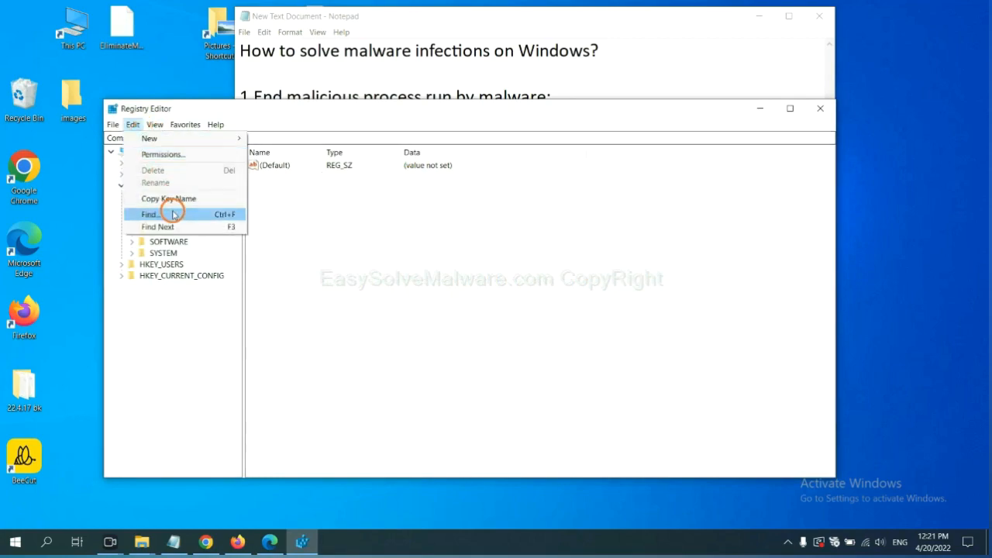
pyautogui.click(151, 213)
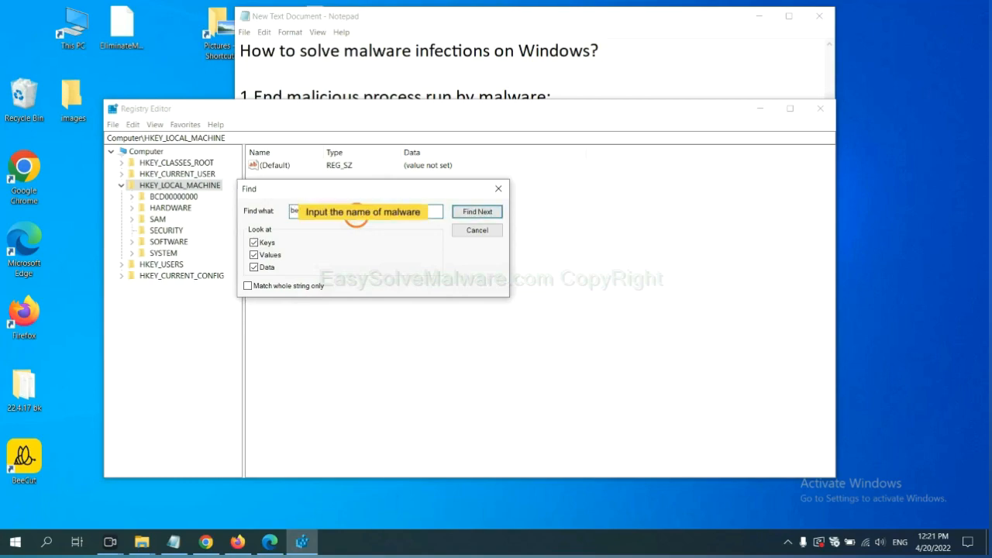
pyautogui.click(478, 211)
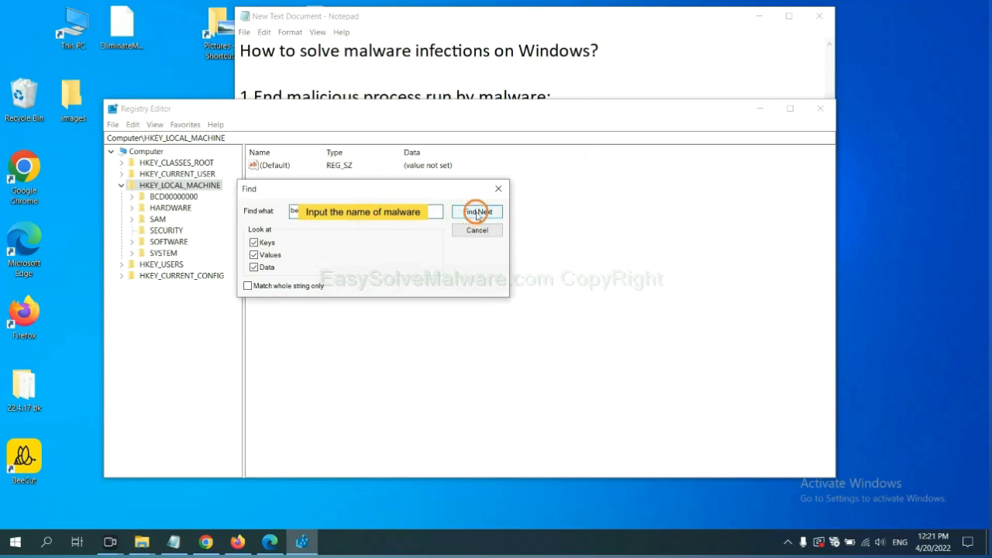
pyautogui.click(478, 211)
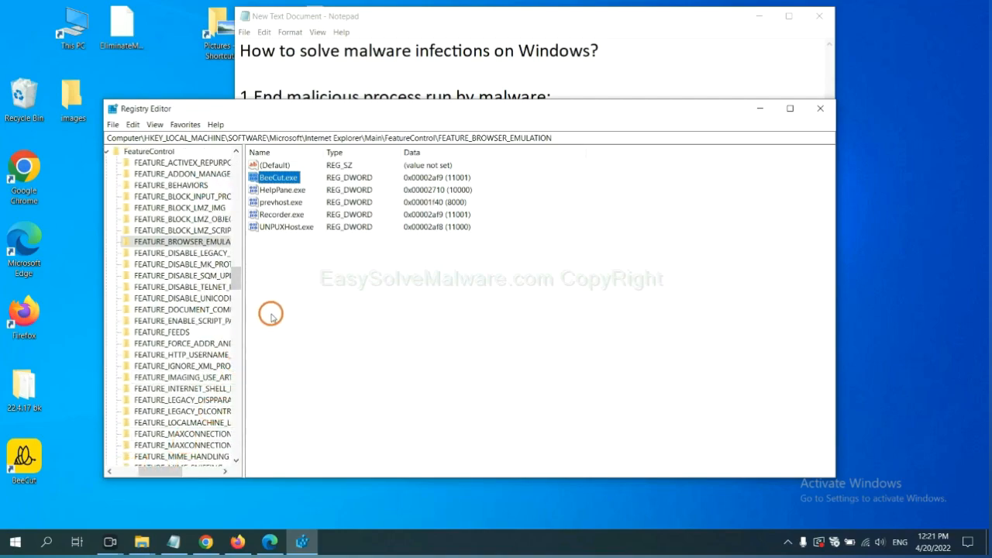
# - Select the FEATURE_BROWSER_EMULATION key and bring up its context menu with Delete
pyautogui.click(183, 242)
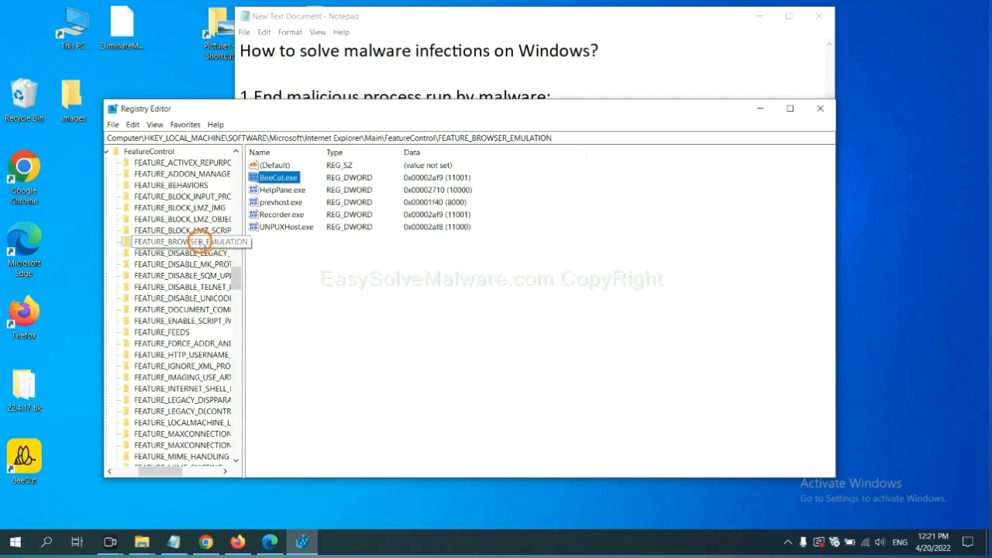
pyautogui.rightClick(186, 242)
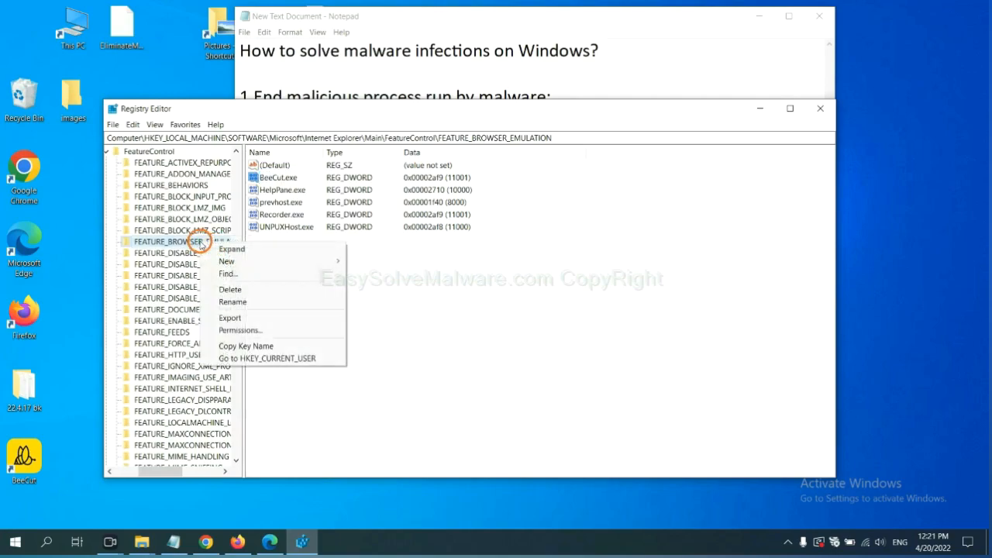
pyautogui.moveTo(230, 290)
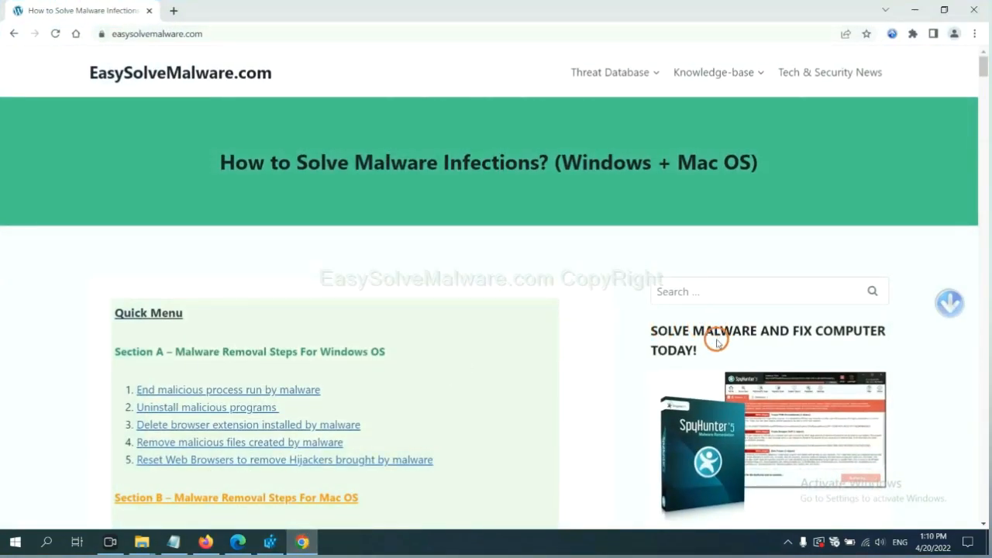
pyautogui.scroll(-3)
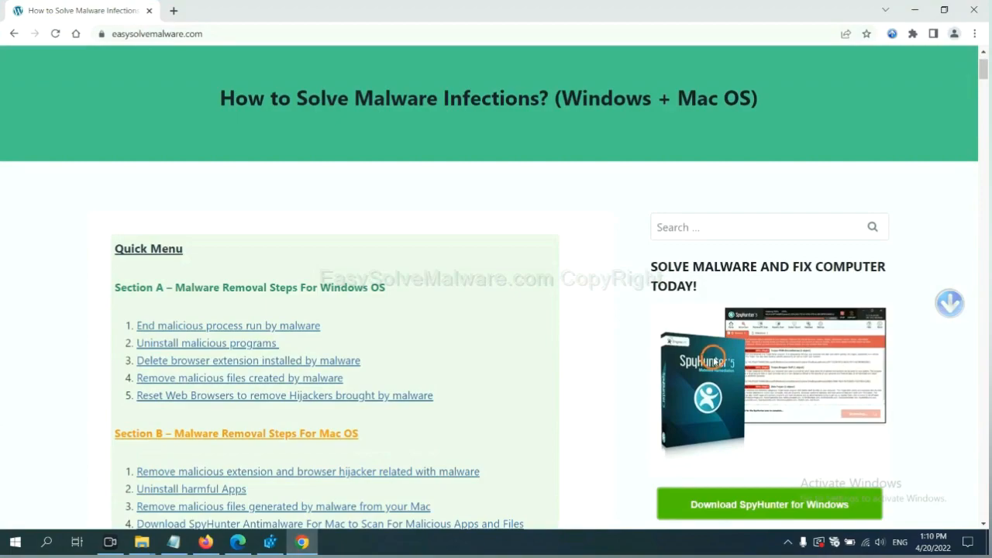
pyautogui.scroll(3)
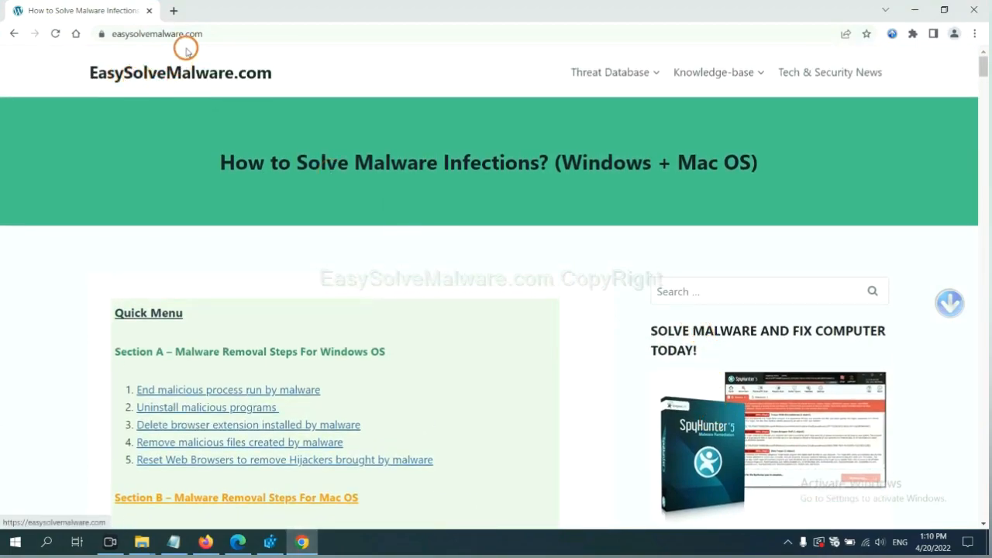
pyautogui.scroll(-3)
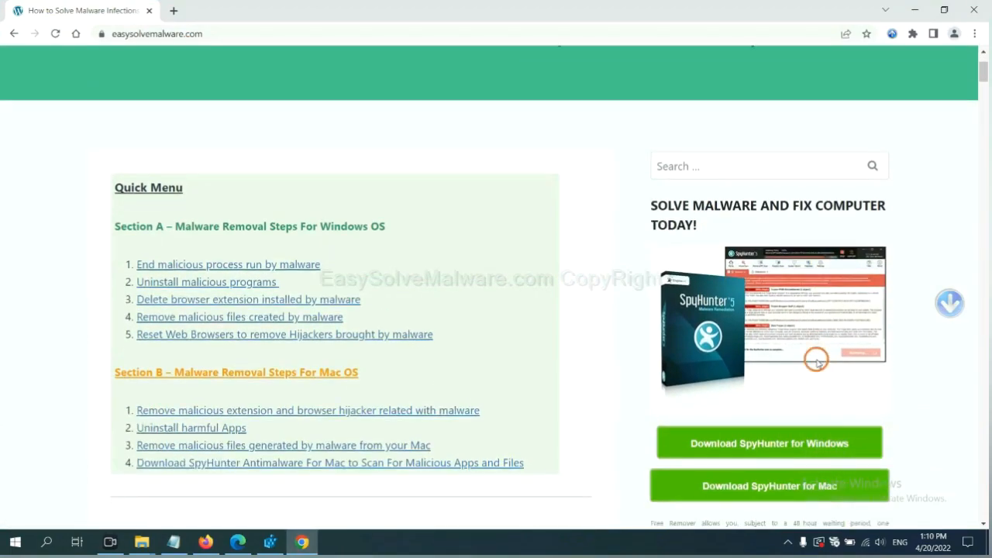
pyautogui.scroll(-3)
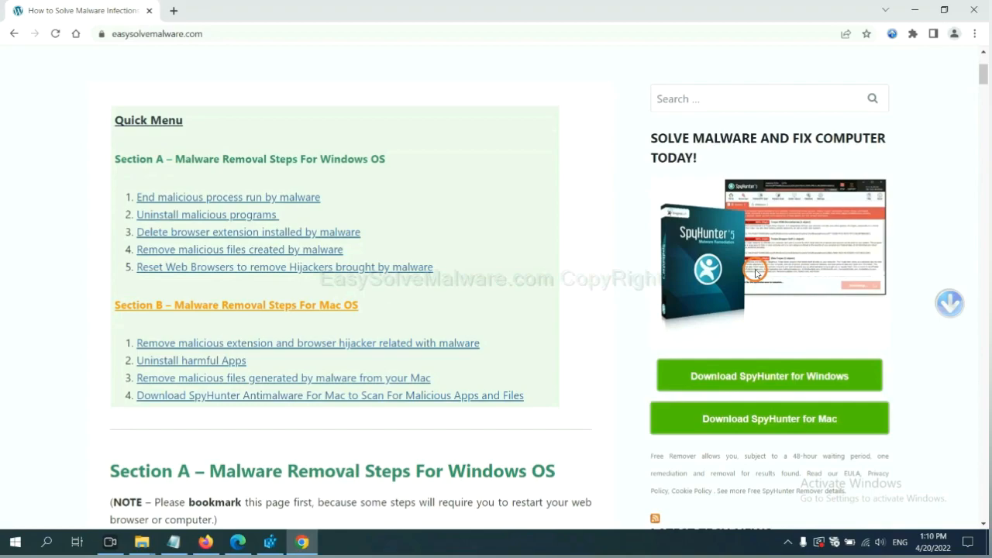
pyautogui.moveTo(778, 418)
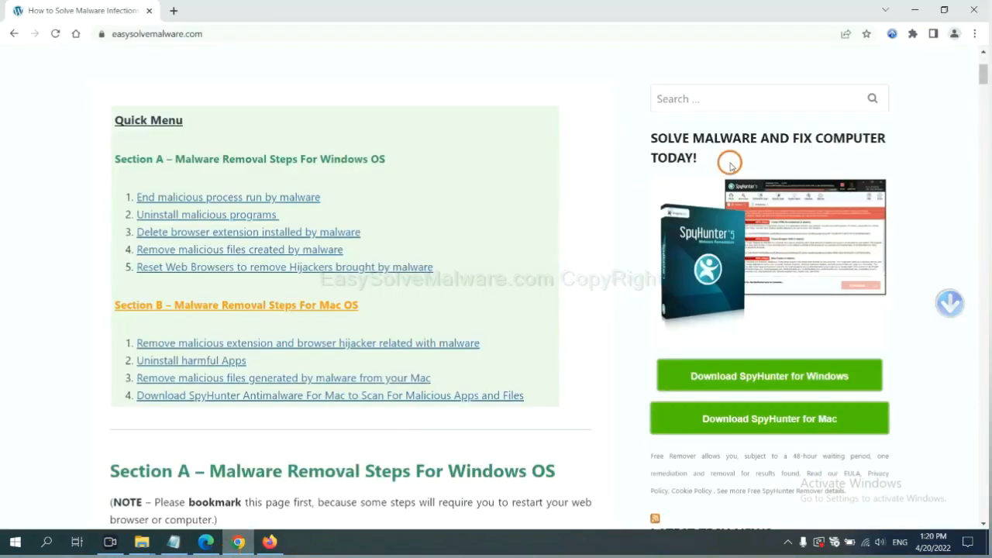
pyautogui.moveTo(977, 34)
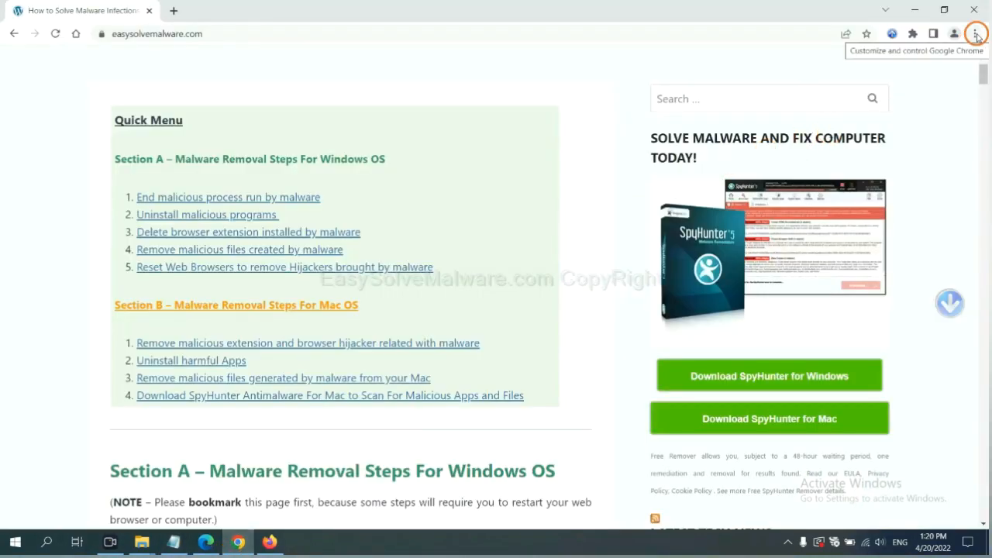
# - Search Chrome's Settings for 'reset' to reach Restore settings to original defaults, then move to Firefox
pyautogui.click(976, 34)
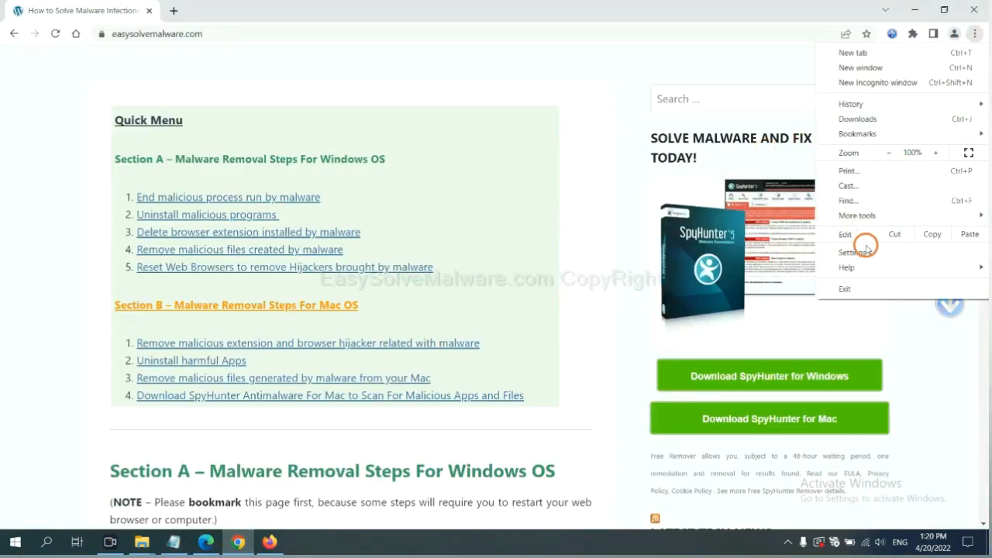
pyautogui.click(852, 252)
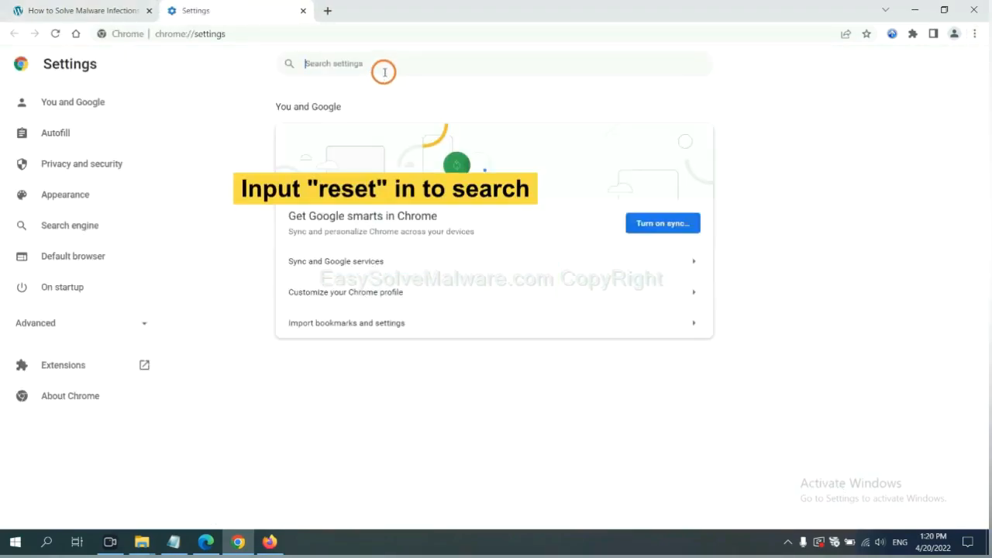
pyautogui.write('reset')
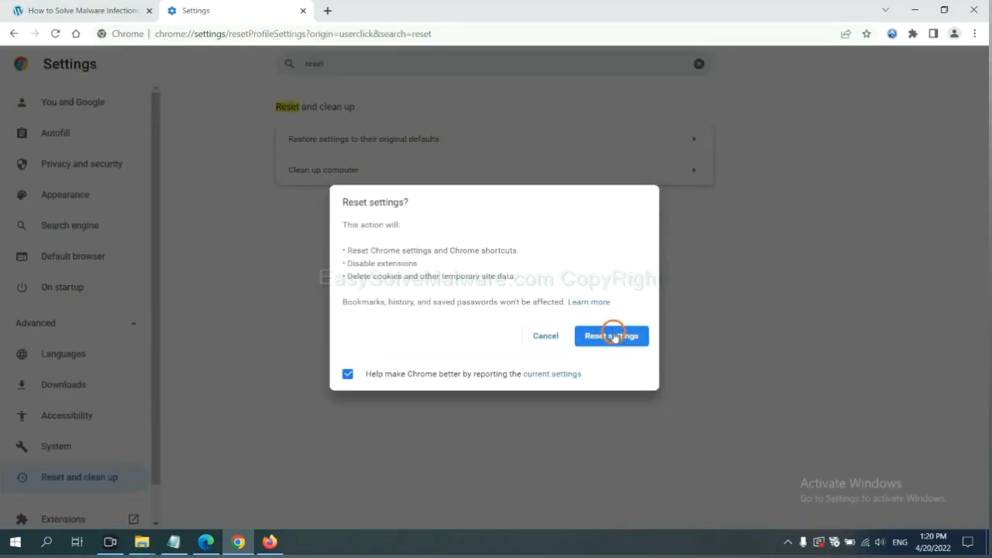
pyautogui.moveTo(445, 406)
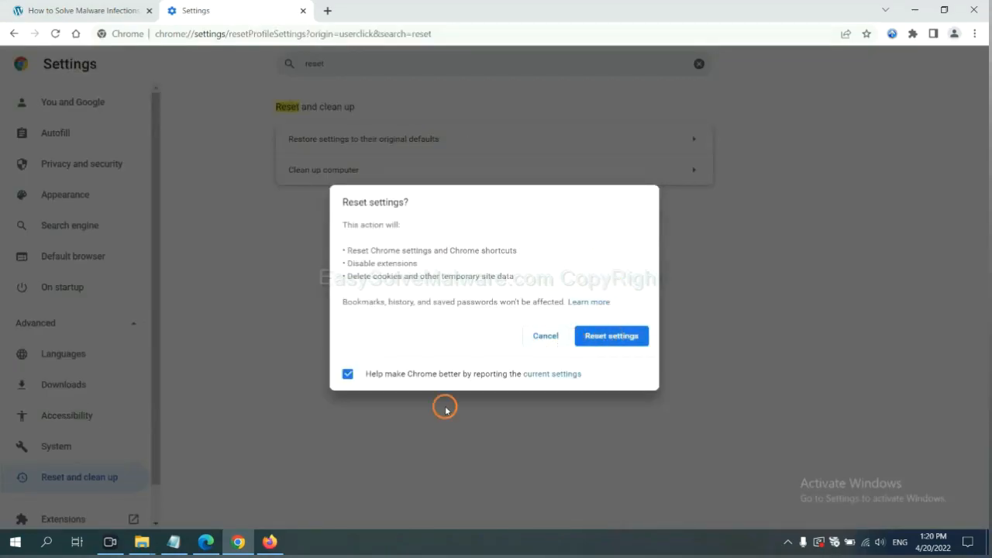
pyautogui.click(270, 543)
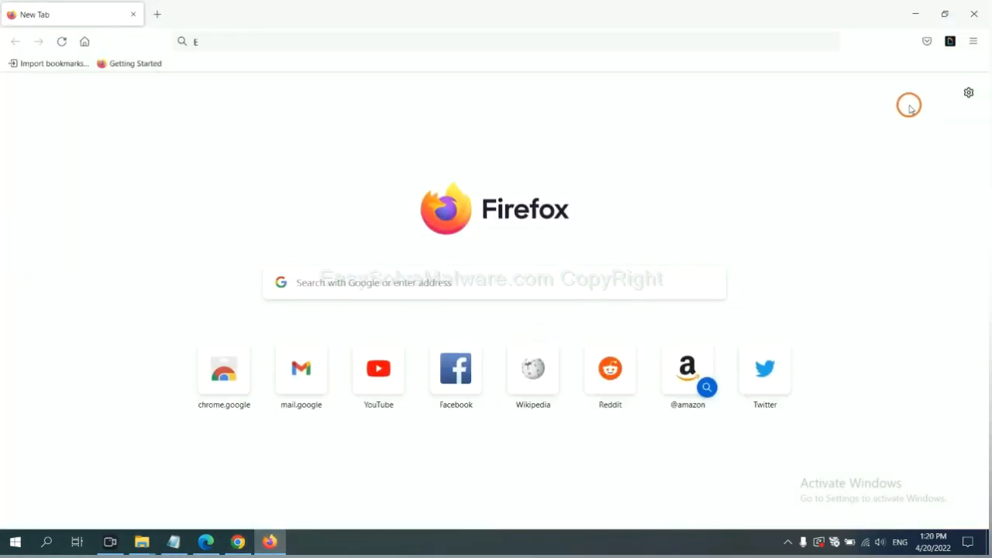
pyautogui.moveTo(974, 42)
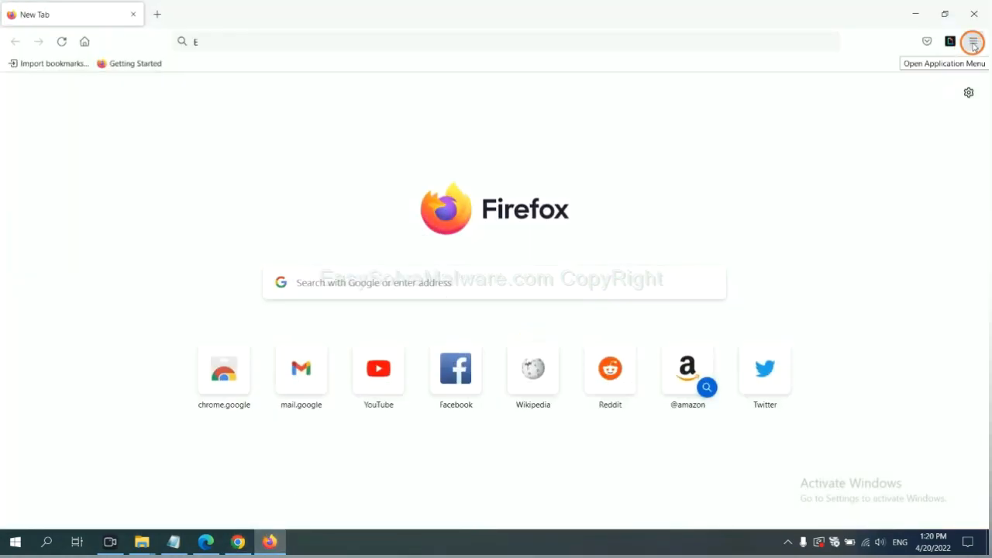
# - Go through Help > More troubleshooting information and start Refresh Firefox
pyautogui.click(974, 42)
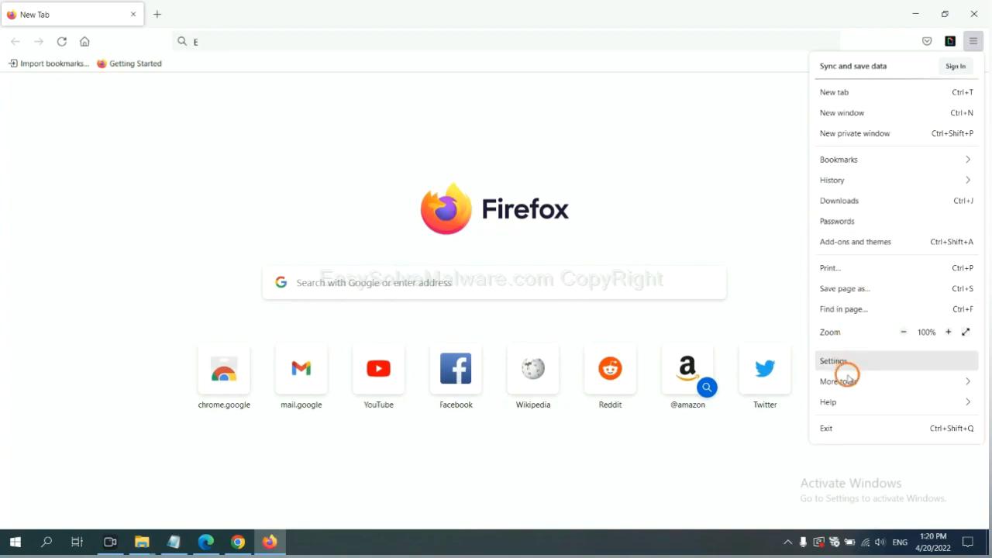
pyautogui.click(828, 402)
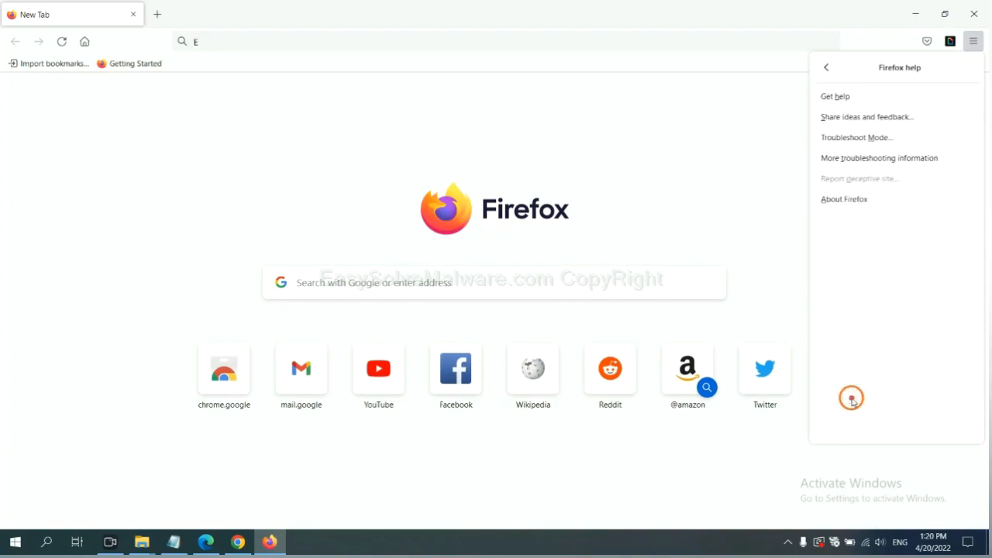
pyautogui.moveTo(879, 158)
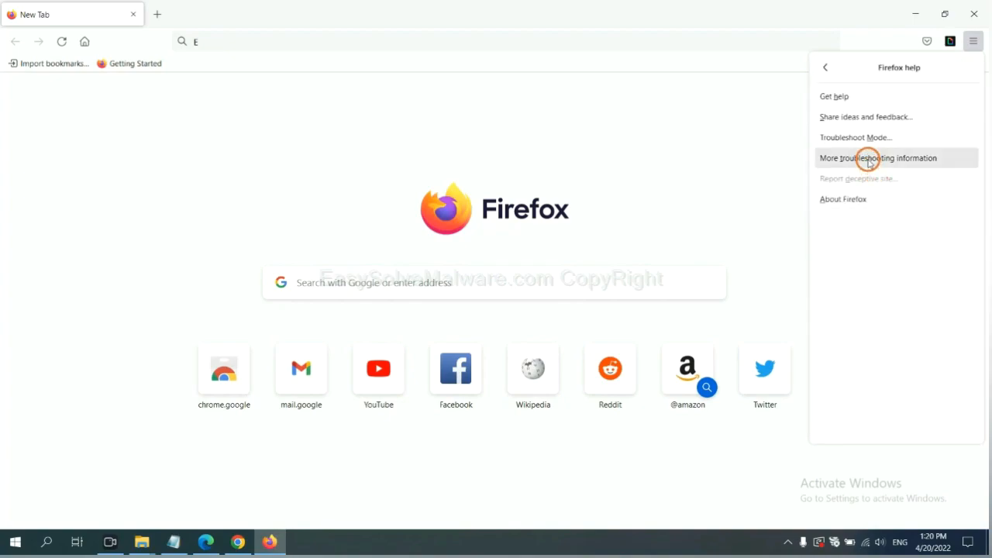
pyautogui.click(878, 159)
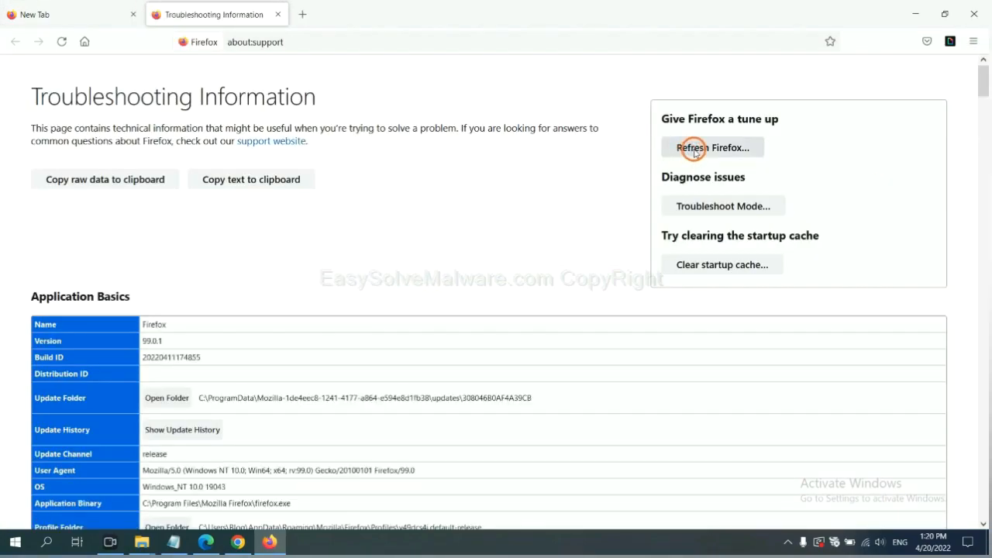
pyautogui.click(712, 147)
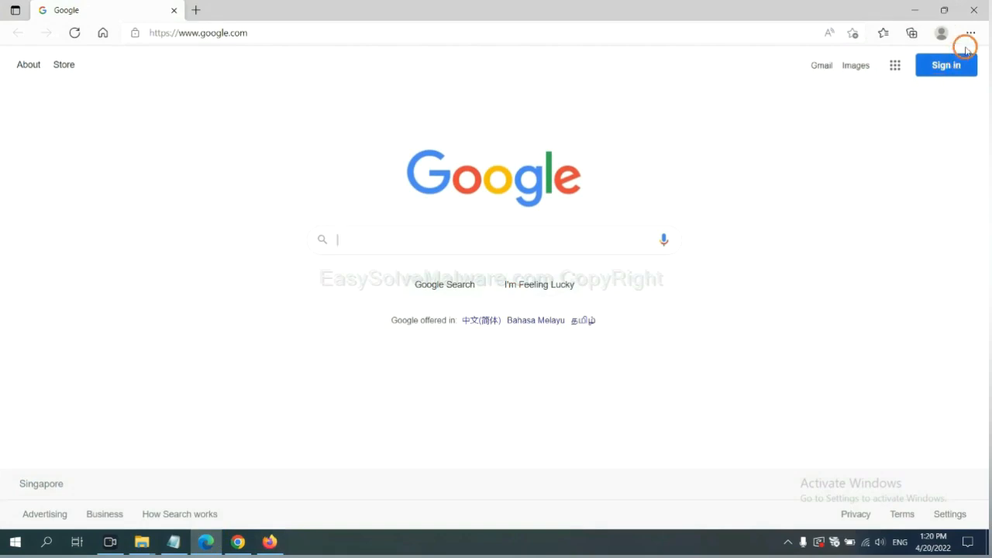
# - Go into Edge Settings and search for 're' to locate the reset option
pyautogui.click(970, 32)
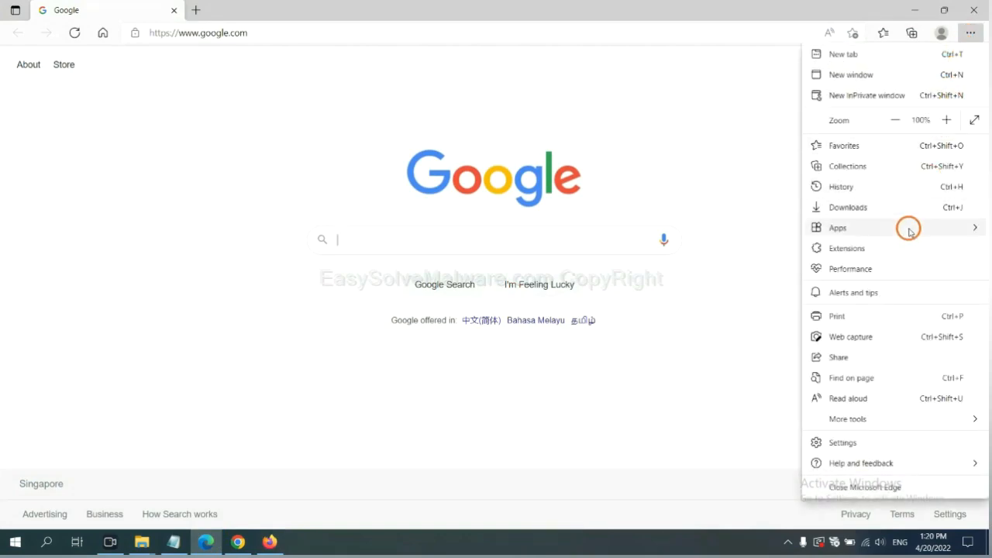
pyautogui.moveTo(853, 442)
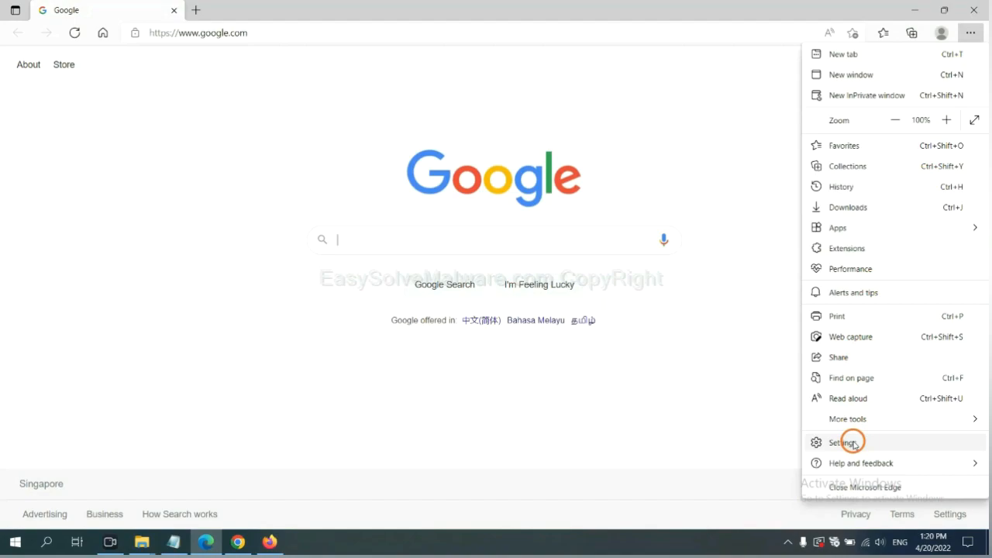
pyautogui.click(843, 441)
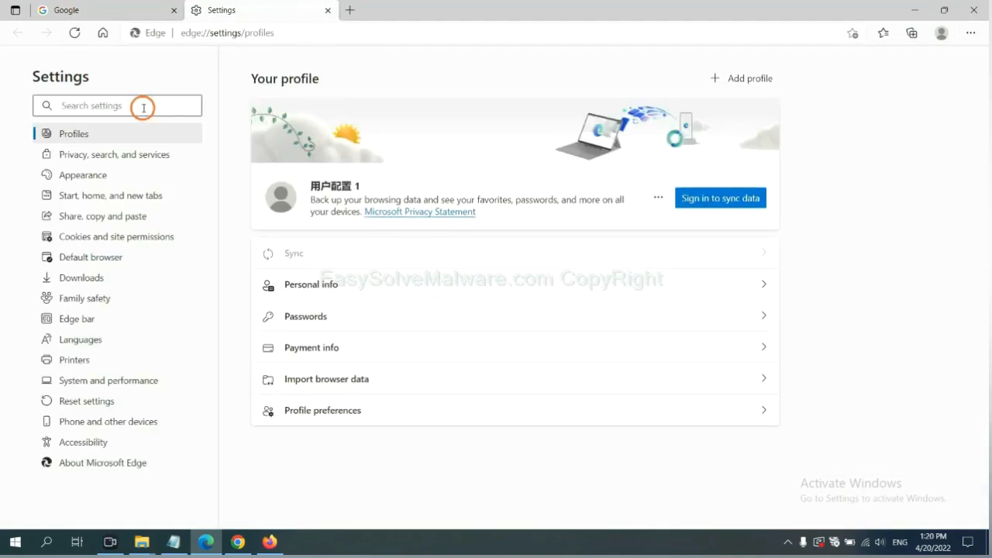
pyautogui.write('re')
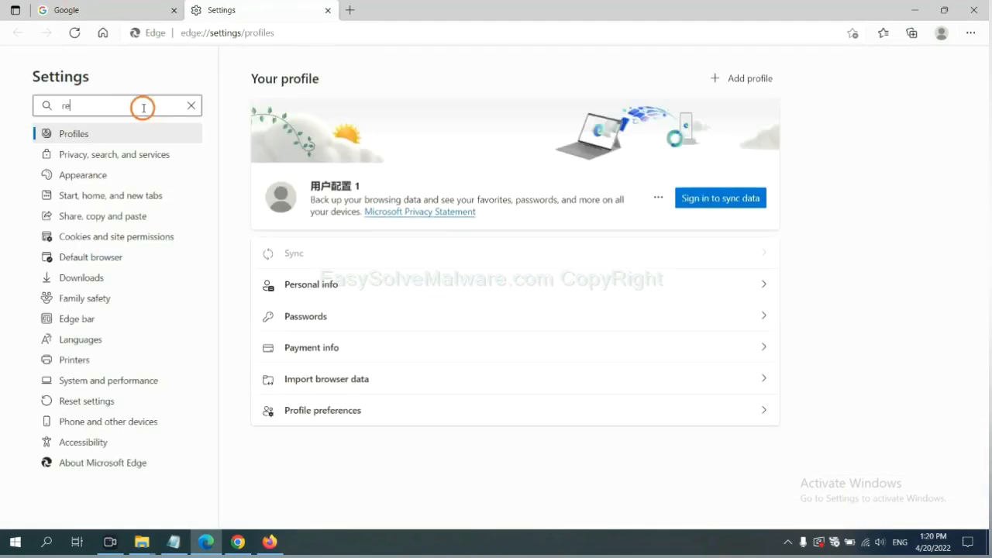
pyautogui.write('re')
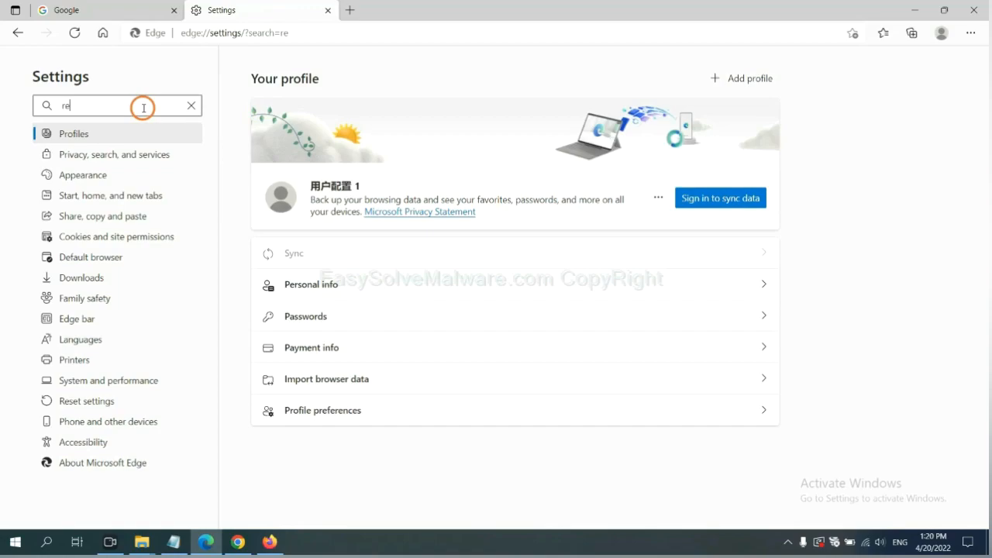